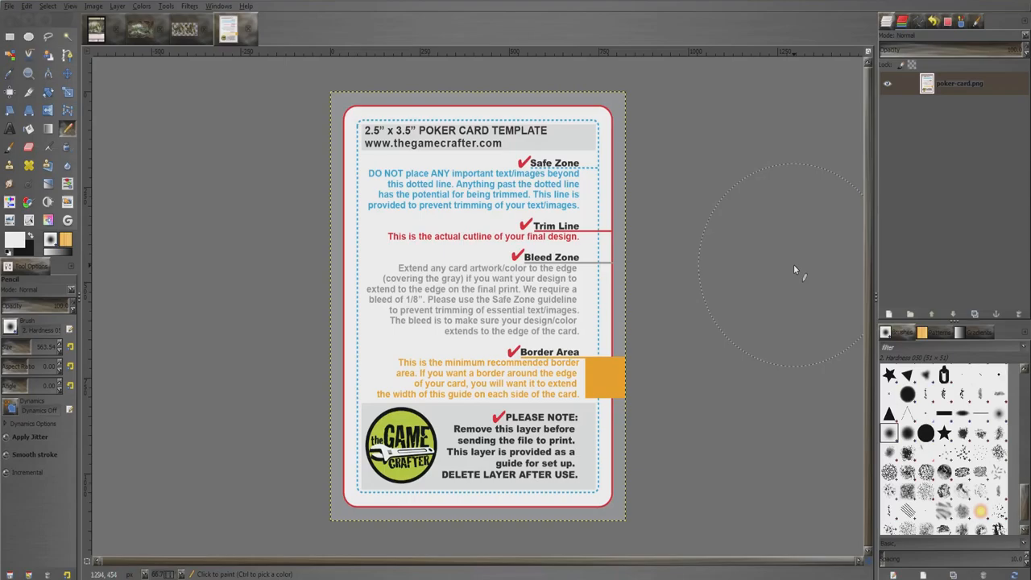
mouse_move(787, 261)
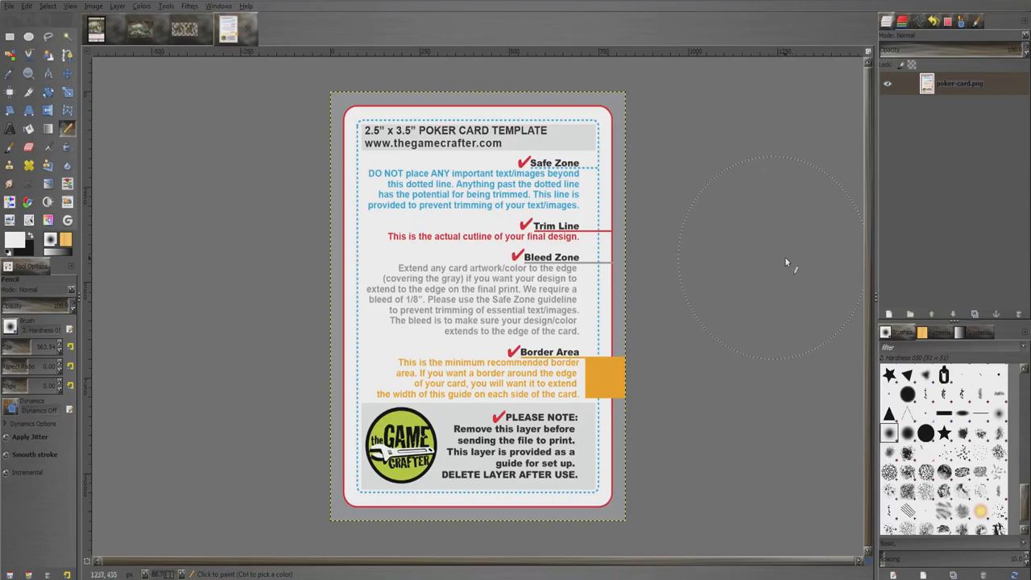
Add a new empty layer above the poker card template layer
right_click(947, 84)
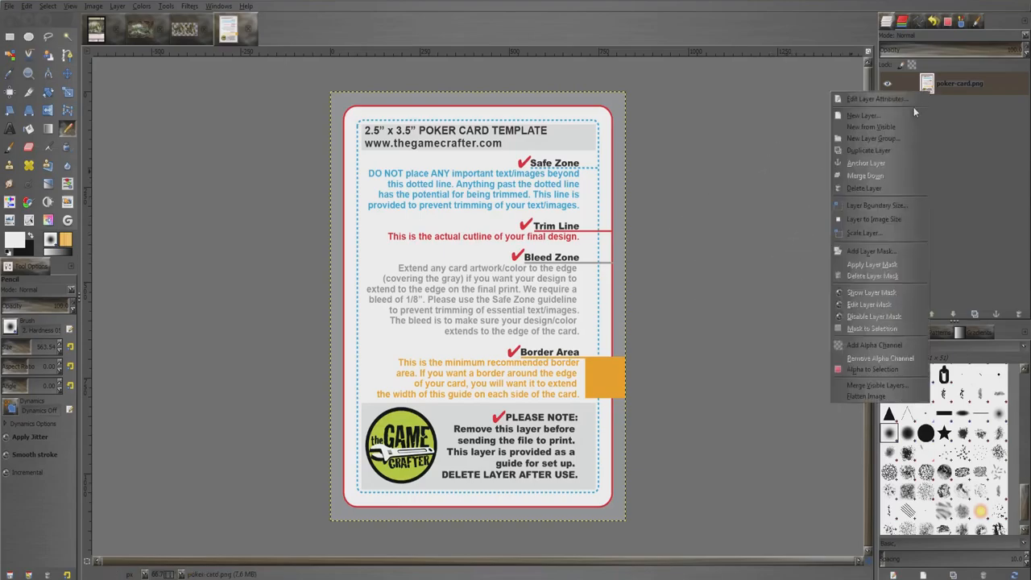
click(859, 114)
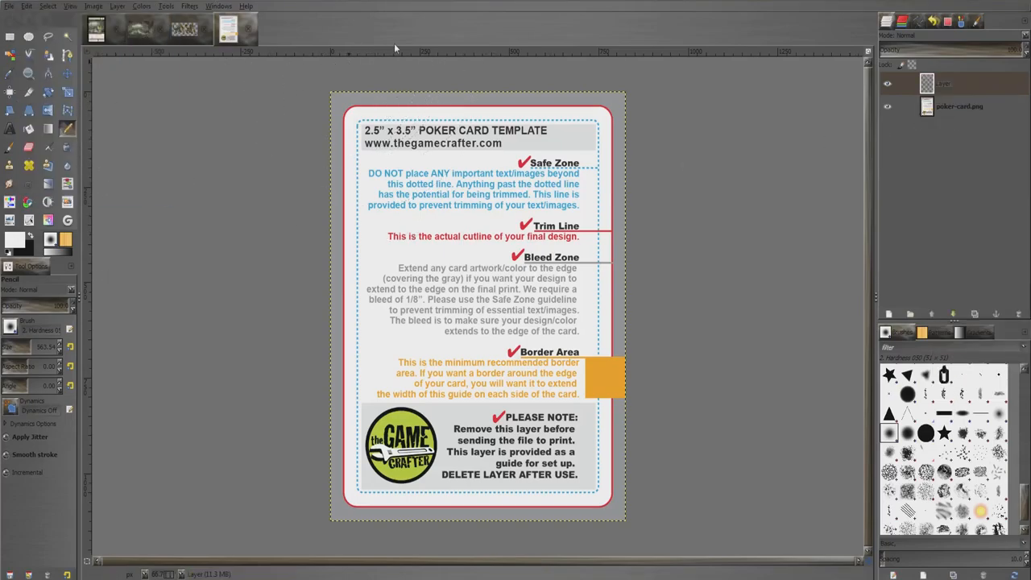
mouse_move(643, 142)
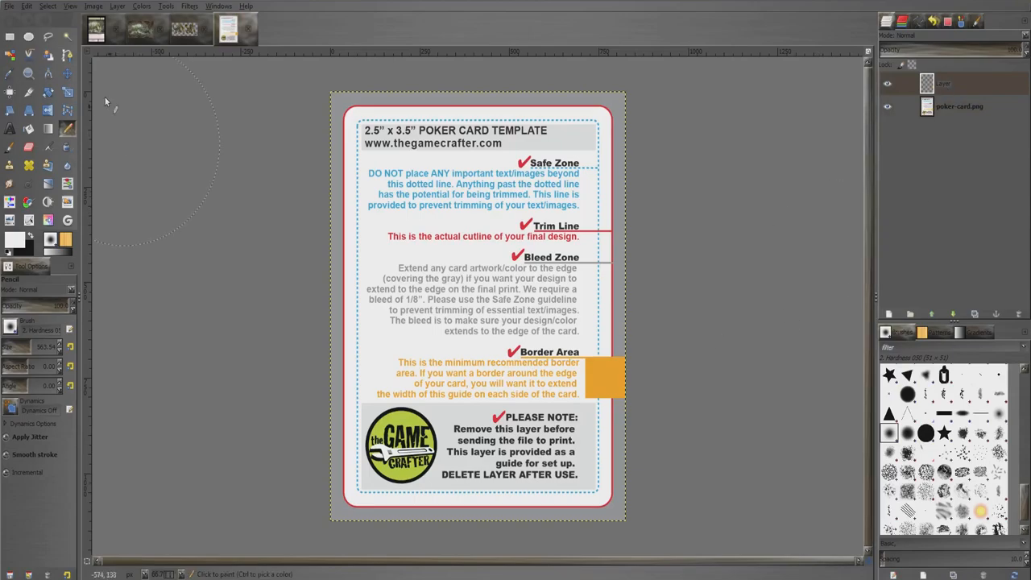
Switch to Rectangle Select with rounded corners for the light inner panel
click(11, 37)
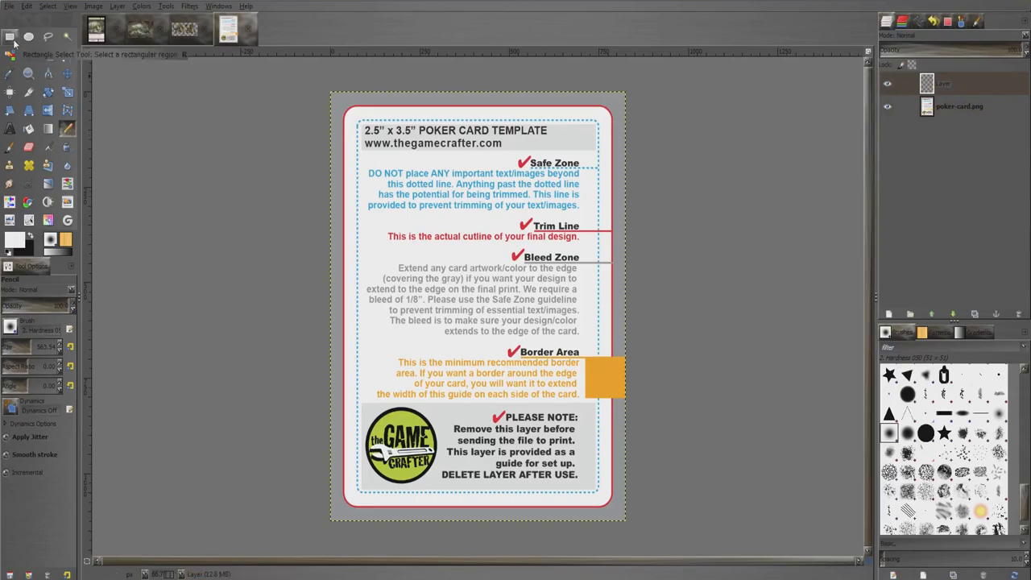
click(12, 37)
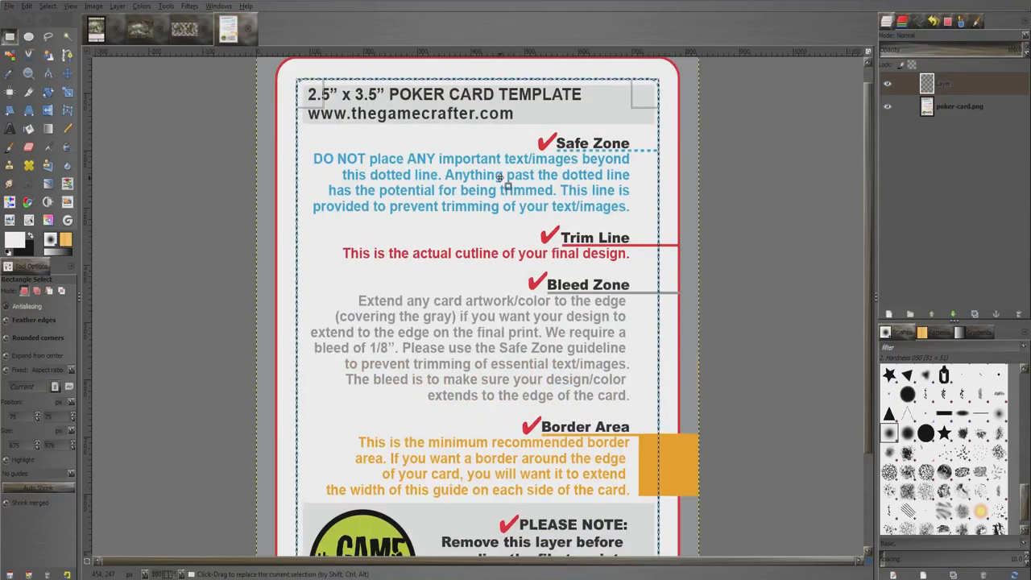
mouse_move(526, 149)
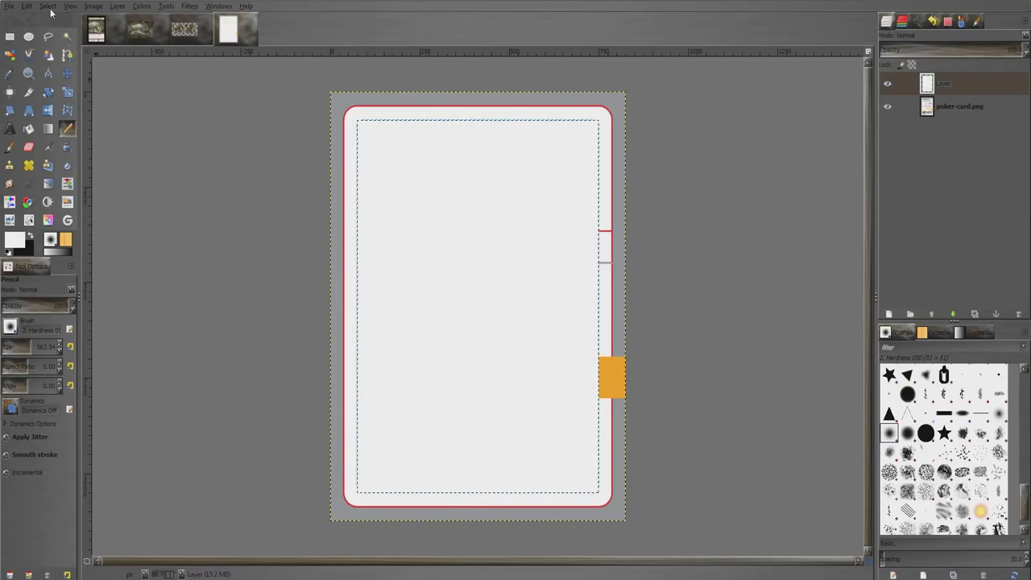
Reset the paint colour to black and fill the card's border area solid black
click(48, 6)
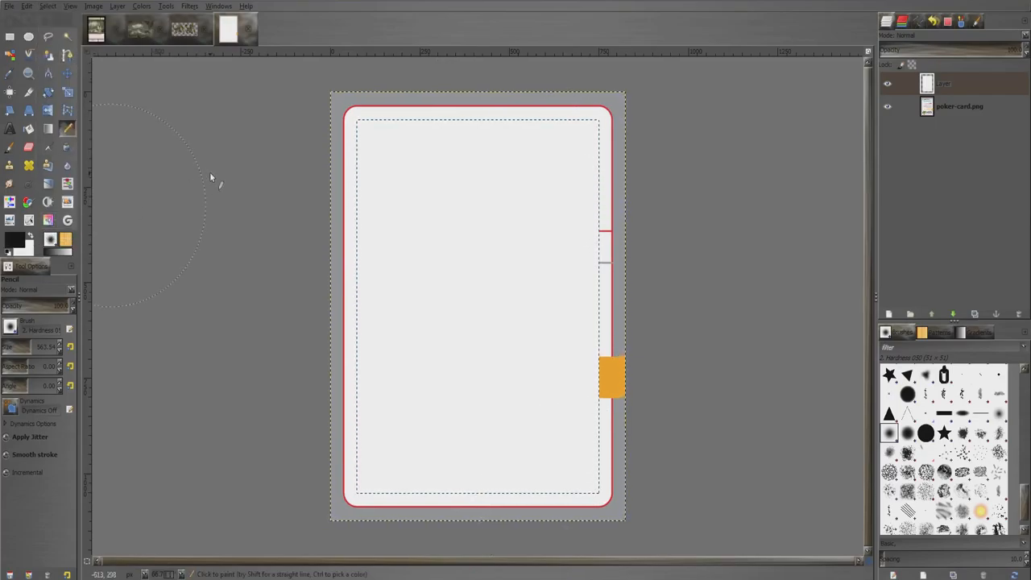
mouse_move(612, 119)
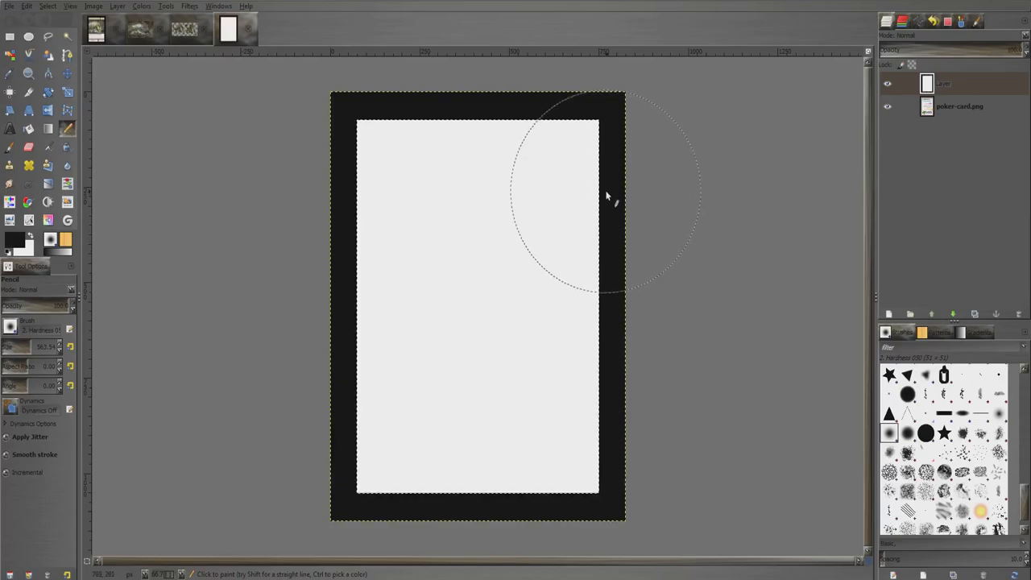
mouse_move(234, 67)
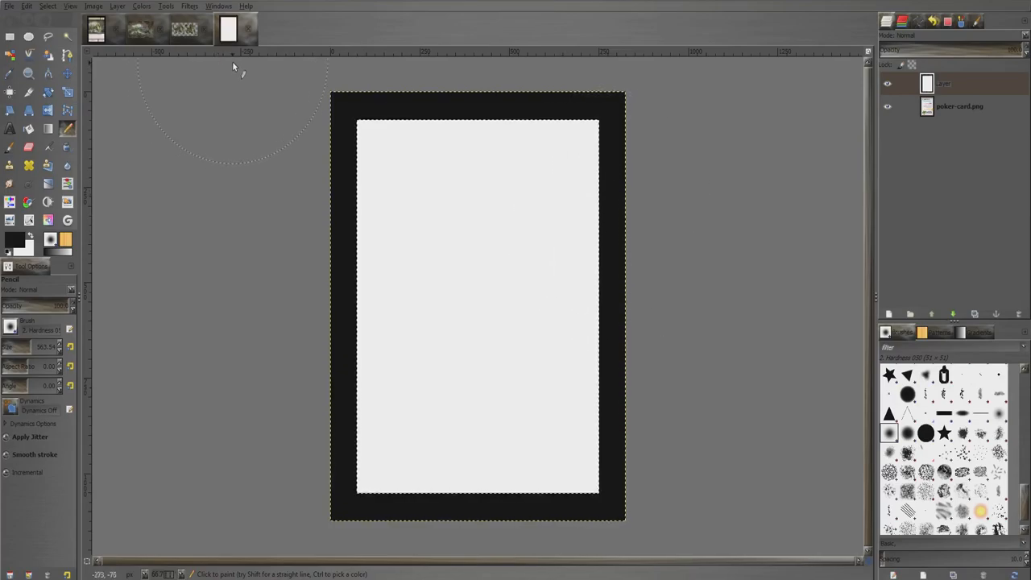
mouse_move(445, 179)
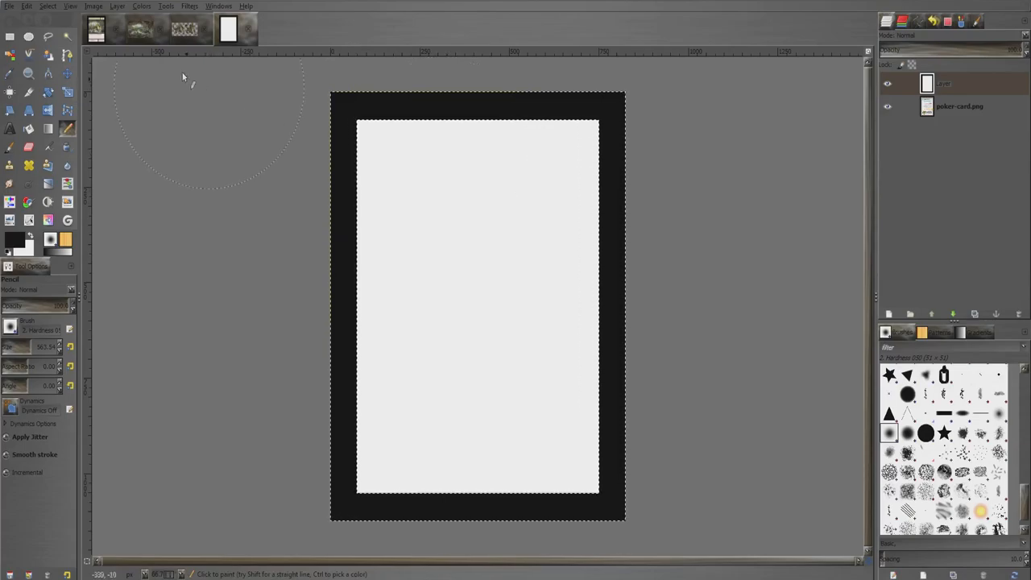
click(44, 7)
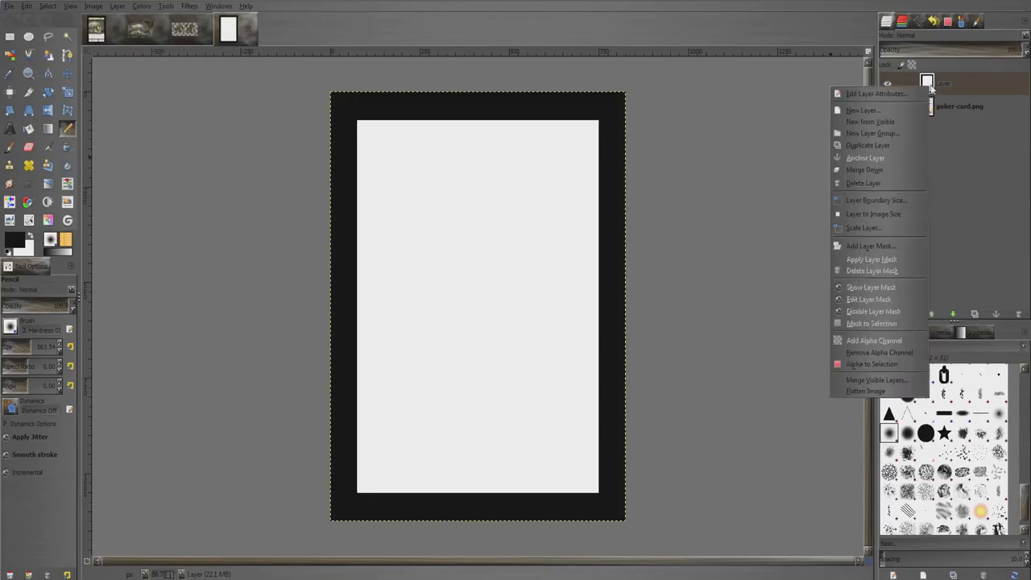
On a new transparent layer, select thin horizontal bands across the panel and fill them black
click(859, 110)
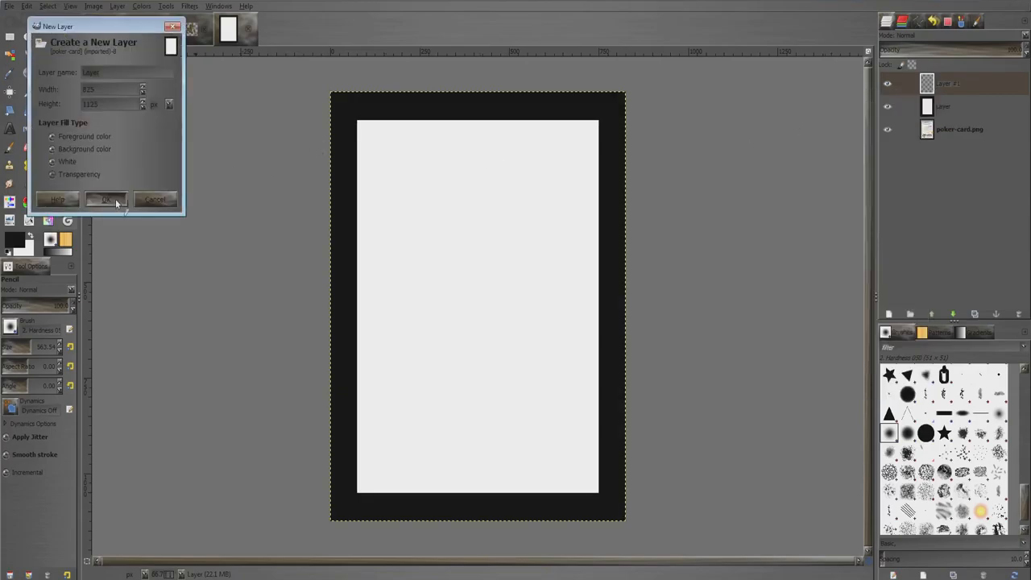
click(103, 200)
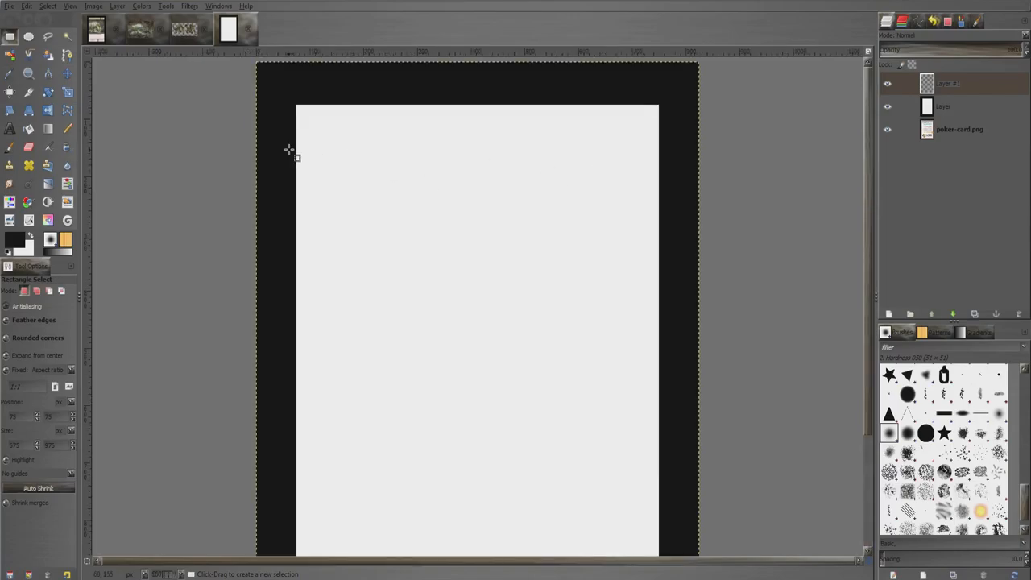
drag(289, 151, 627, 163)
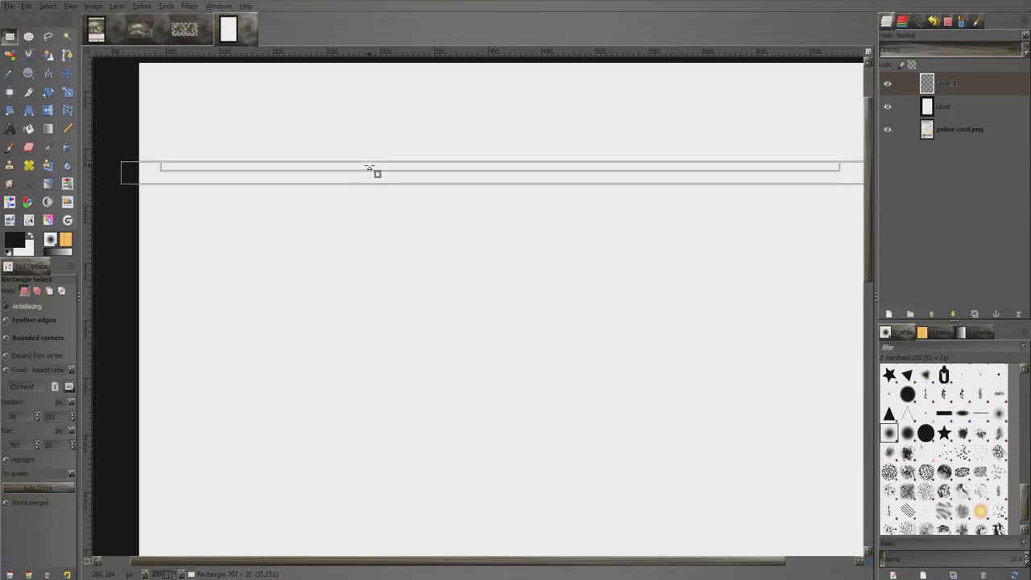
drag(369, 167, 403, 186)
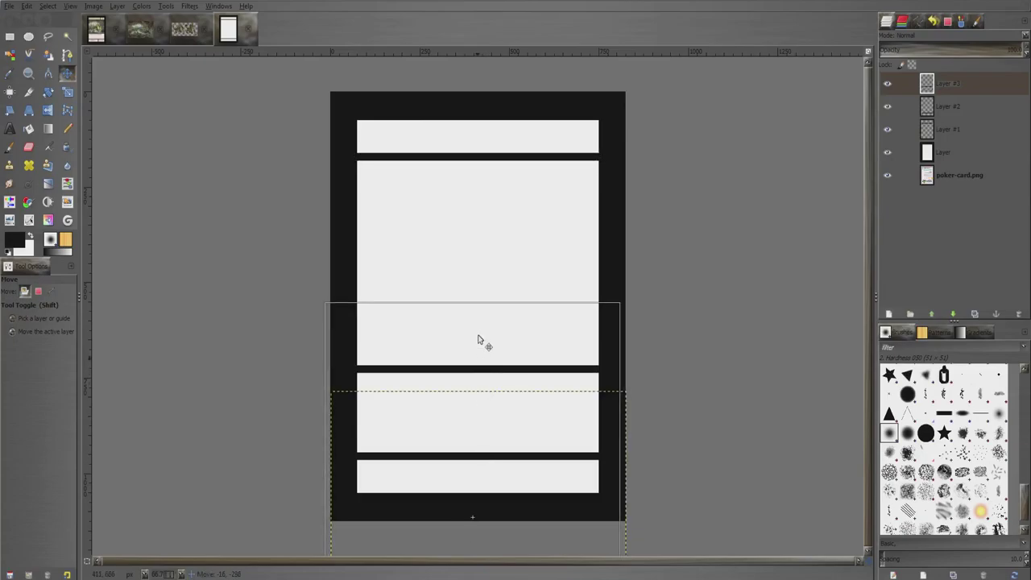
On a new layer, add short black vertical dividers in the title and bottom strips and position them
drag(477, 340, 474, 306)
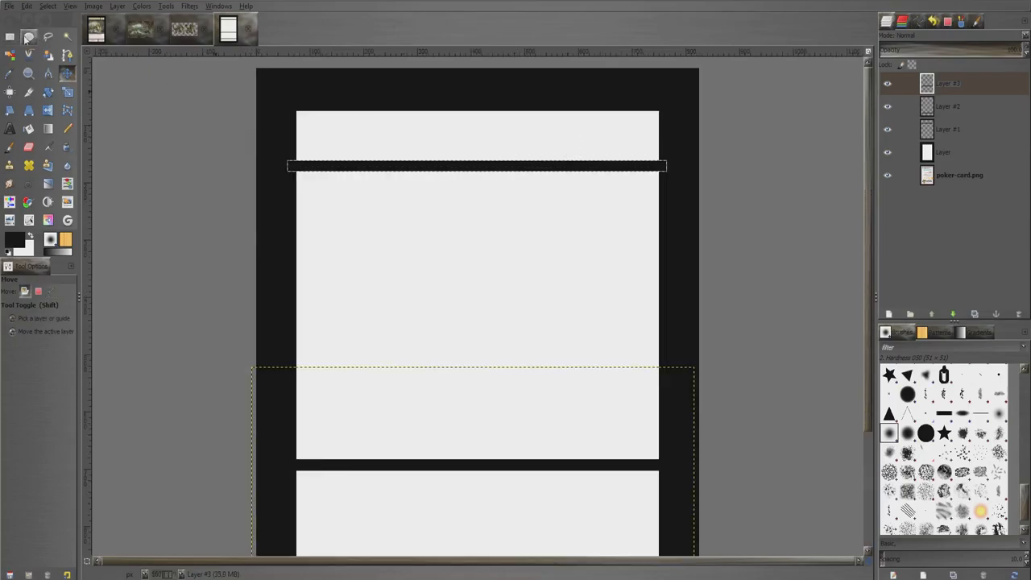
click(24, 39)
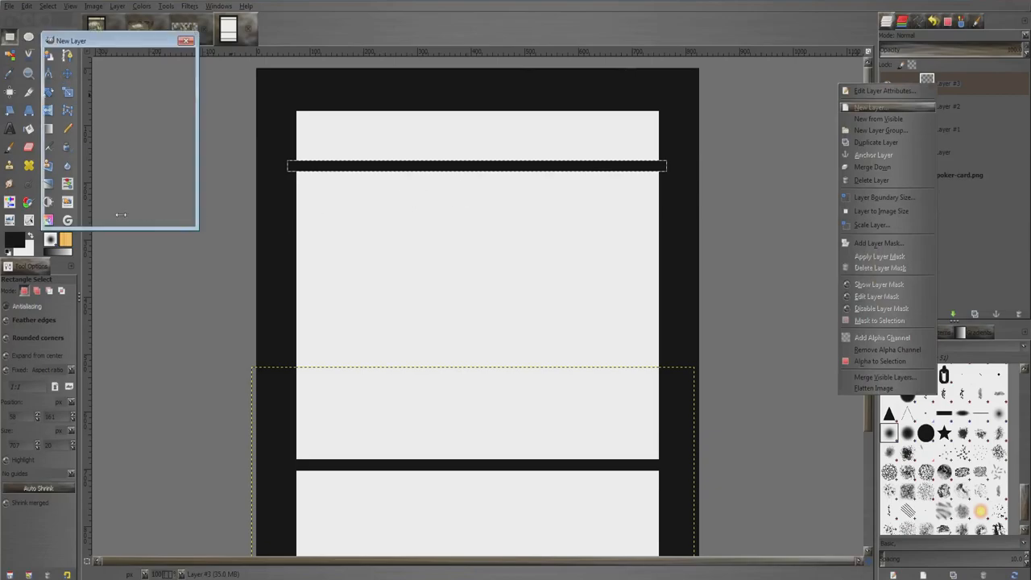
click(866, 107)
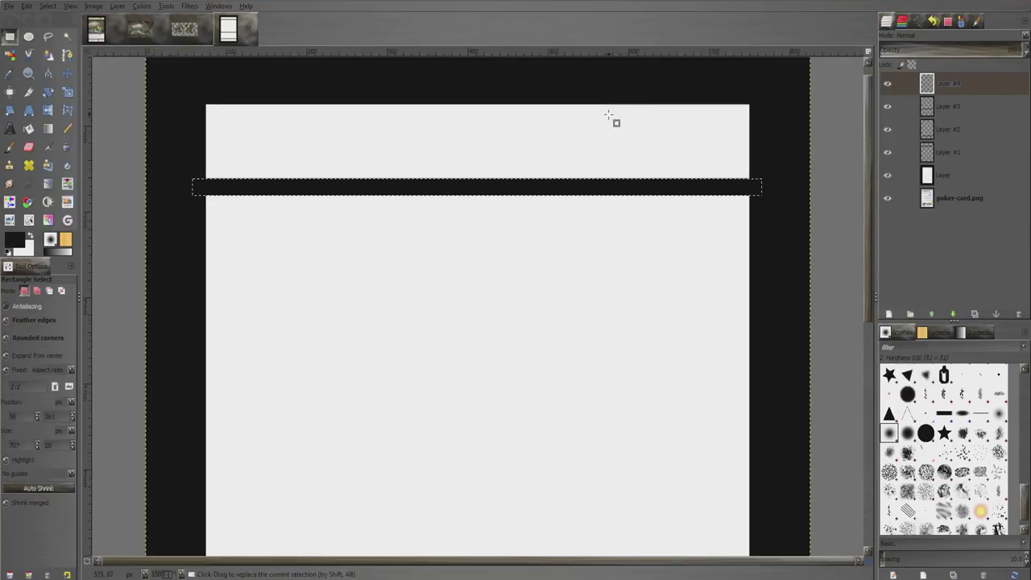
drag(612, 103, 652, 193)
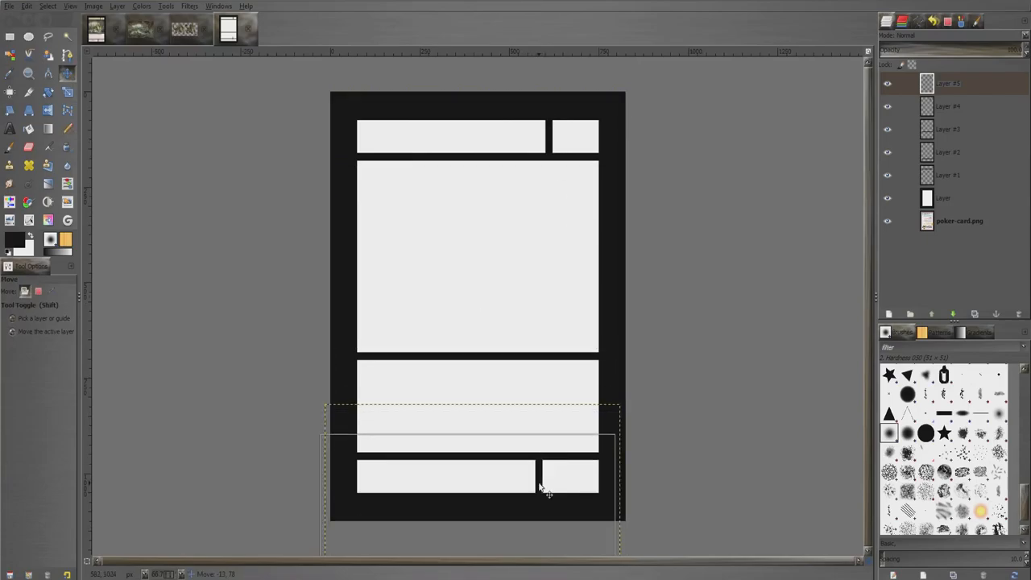
drag(545, 487, 503, 487)
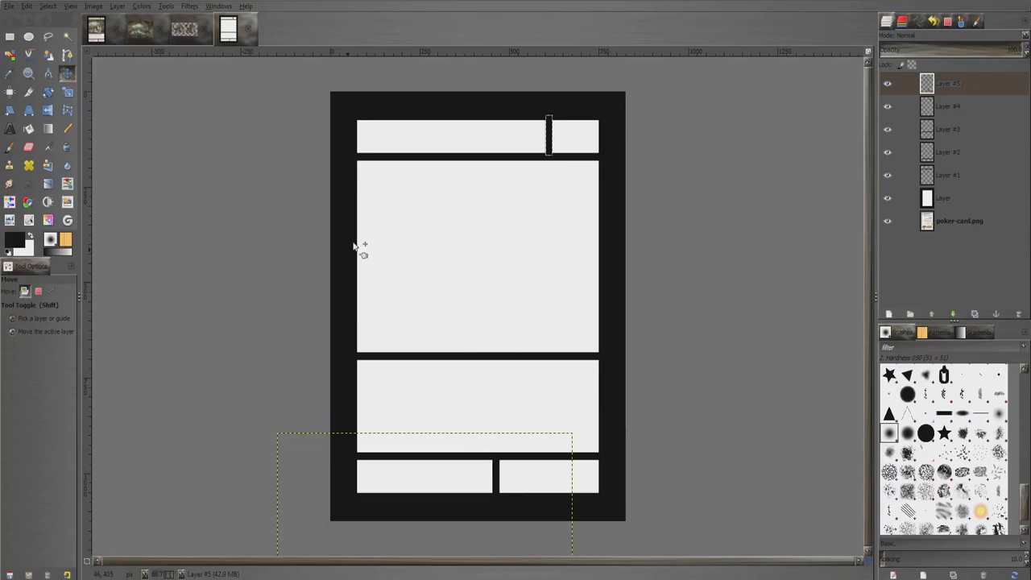
mouse_move(638, 264)
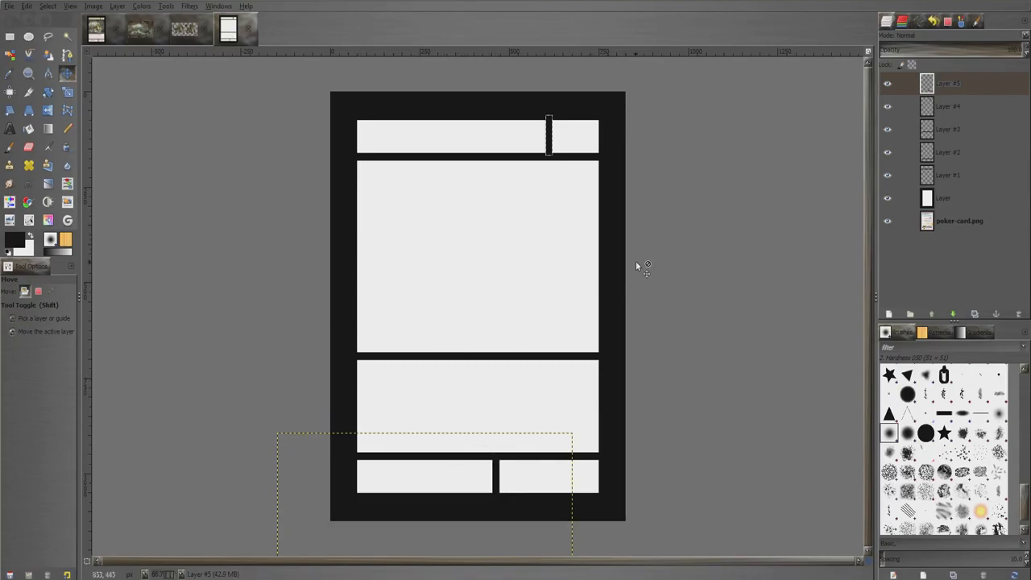
click(959, 221)
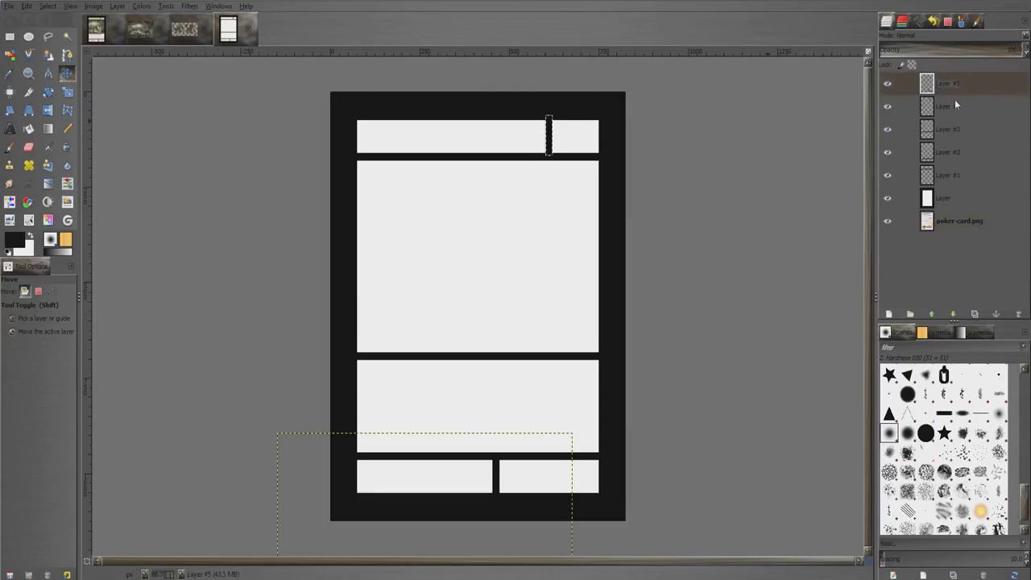
right_click(948, 81)
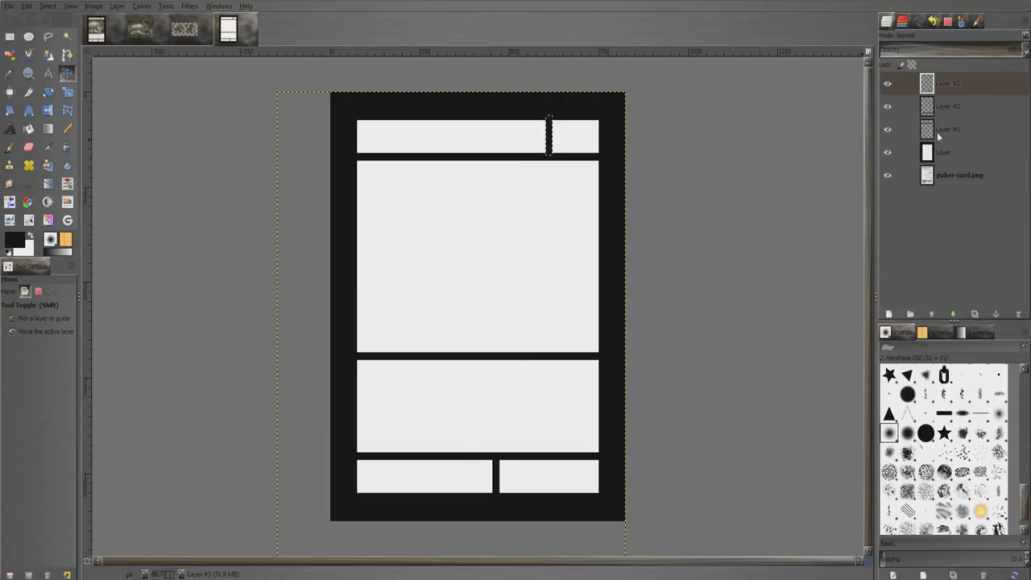
right_click(948, 84)
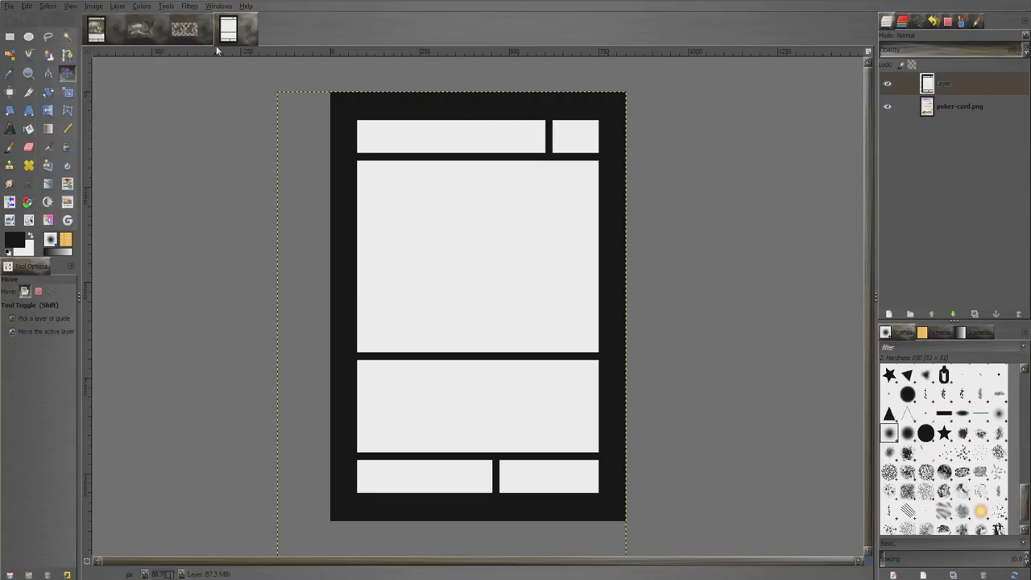
mouse_move(165, 111)
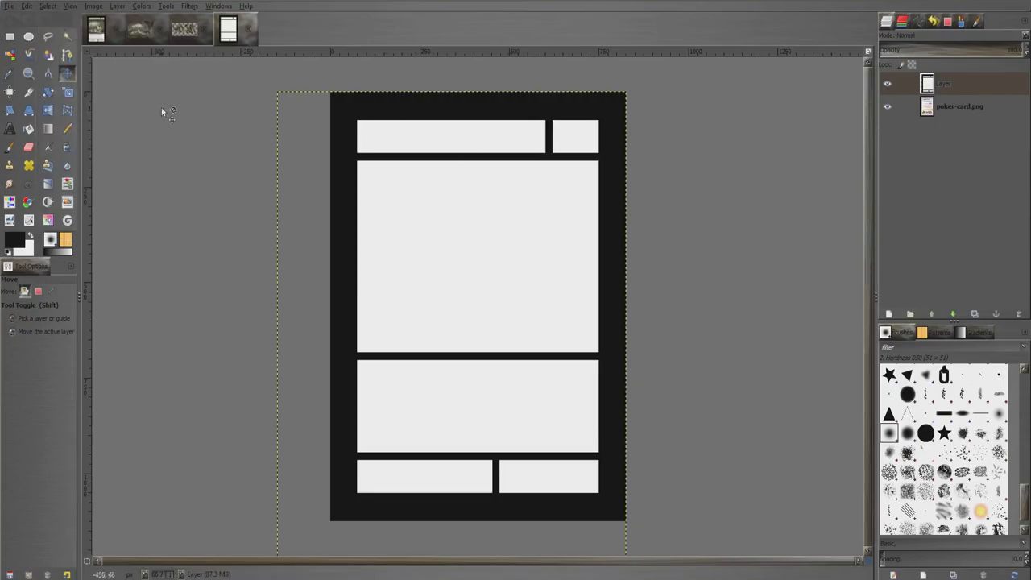
With Fuzzy Select, pick the gray title, element, description and stats panels
click(63, 37)
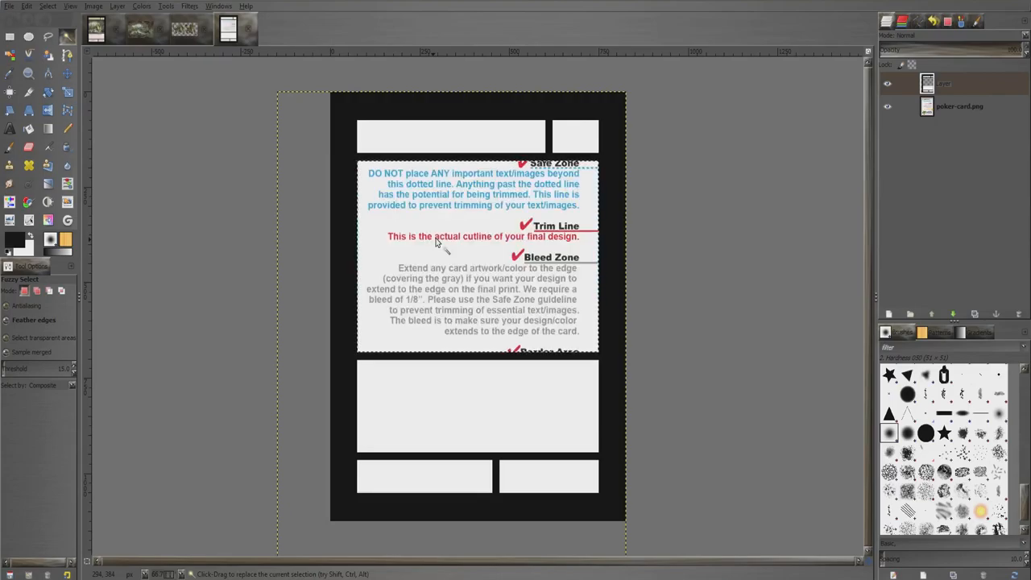
mouse_move(588, 176)
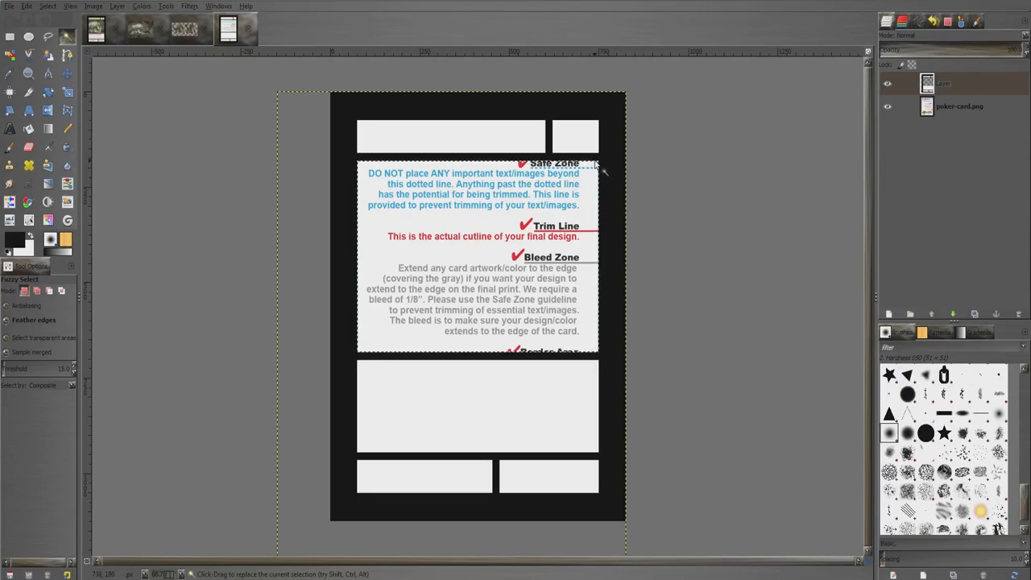
click(8, 7)
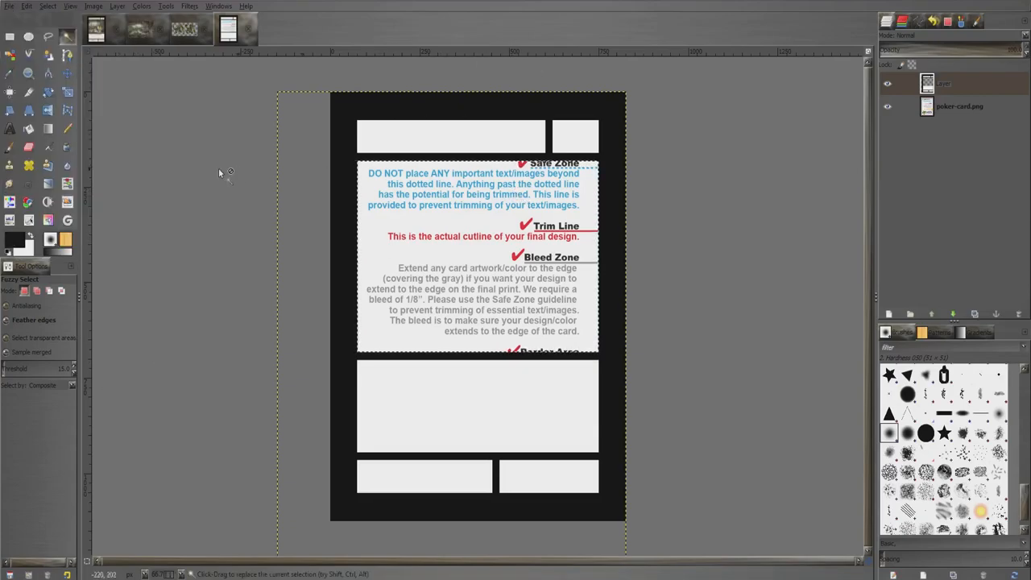
mouse_move(469, 147)
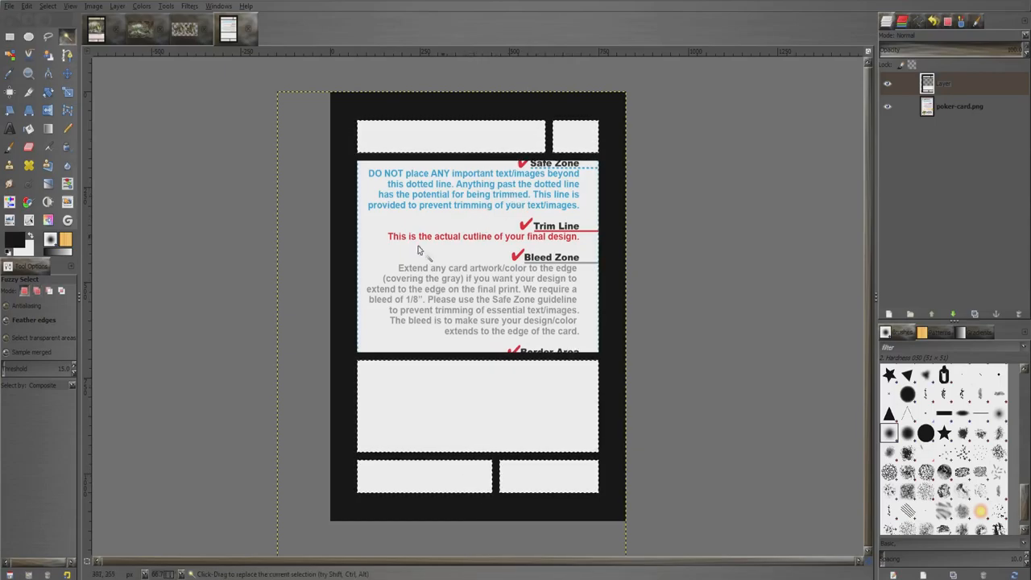
Choose a pale pink foreground colour and bucket-fill the selected panels with it
click(19, 241)
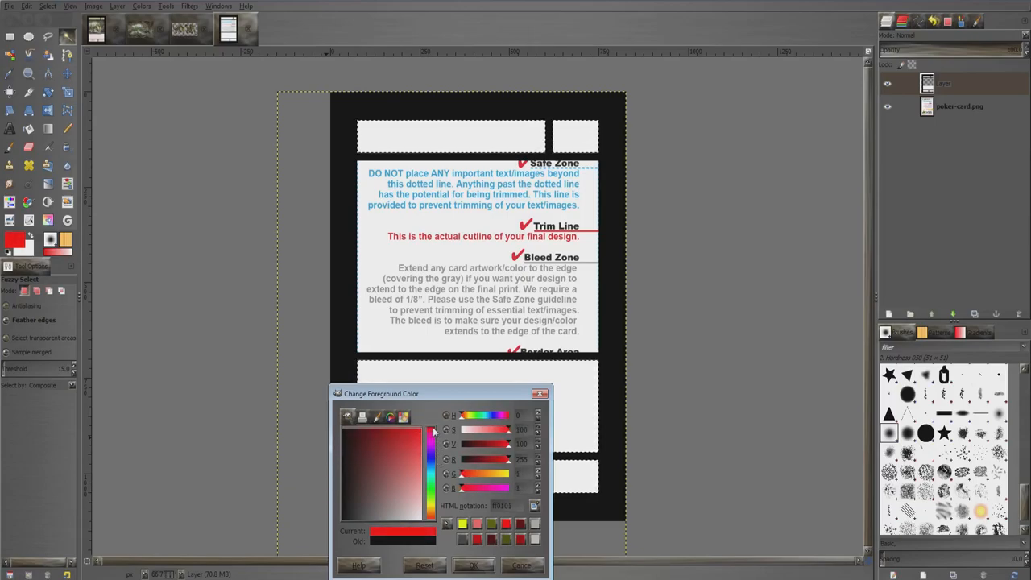
click(411, 445)
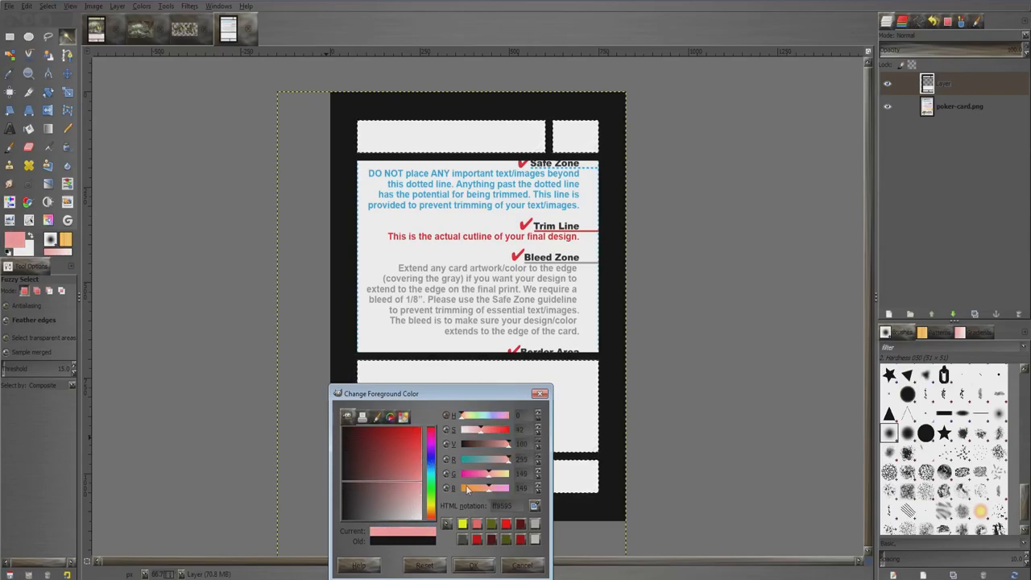
click(471, 564)
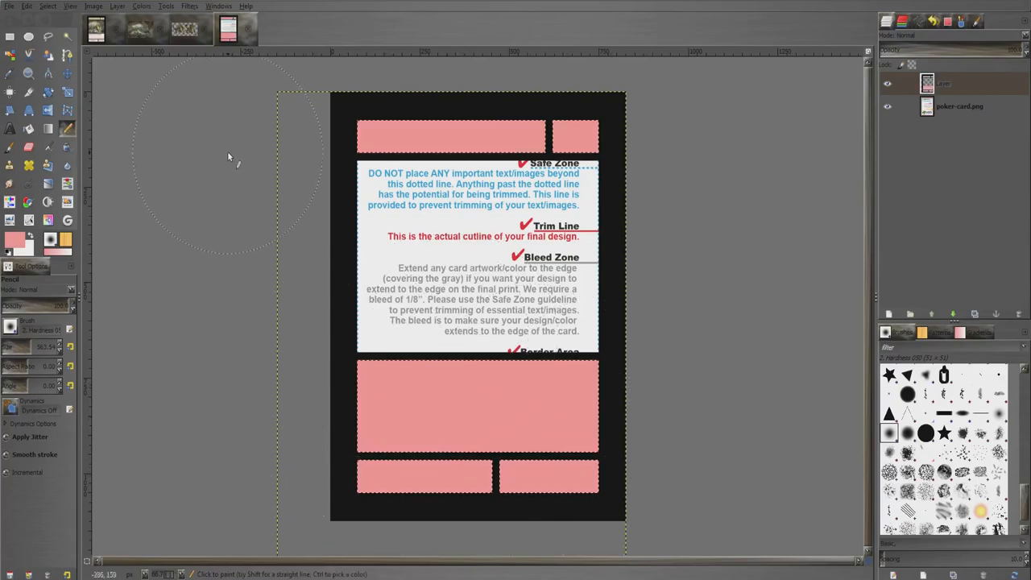
click(29, 6)
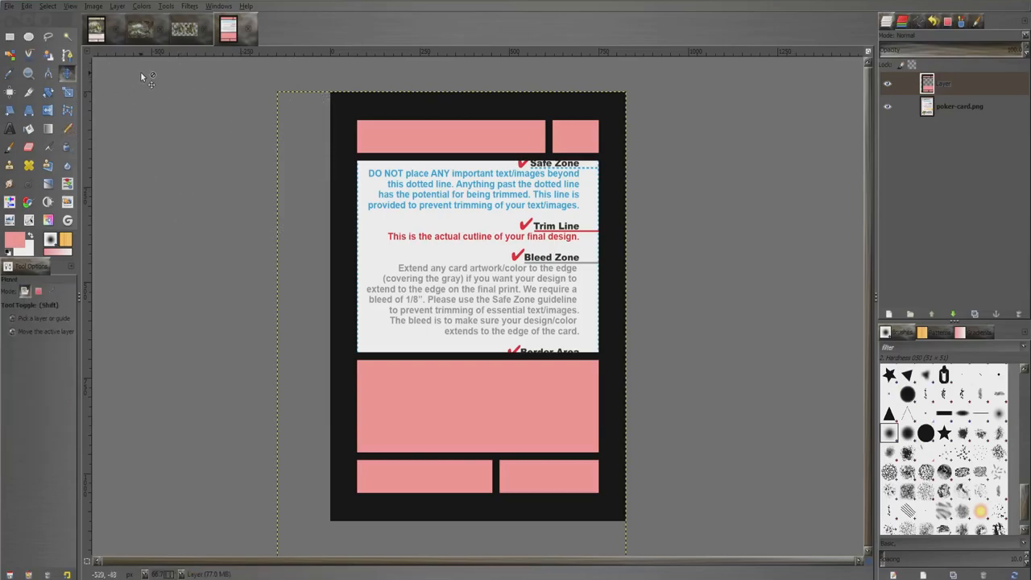
Switch between the open images and settle on the cave photograph
click(142, 29)
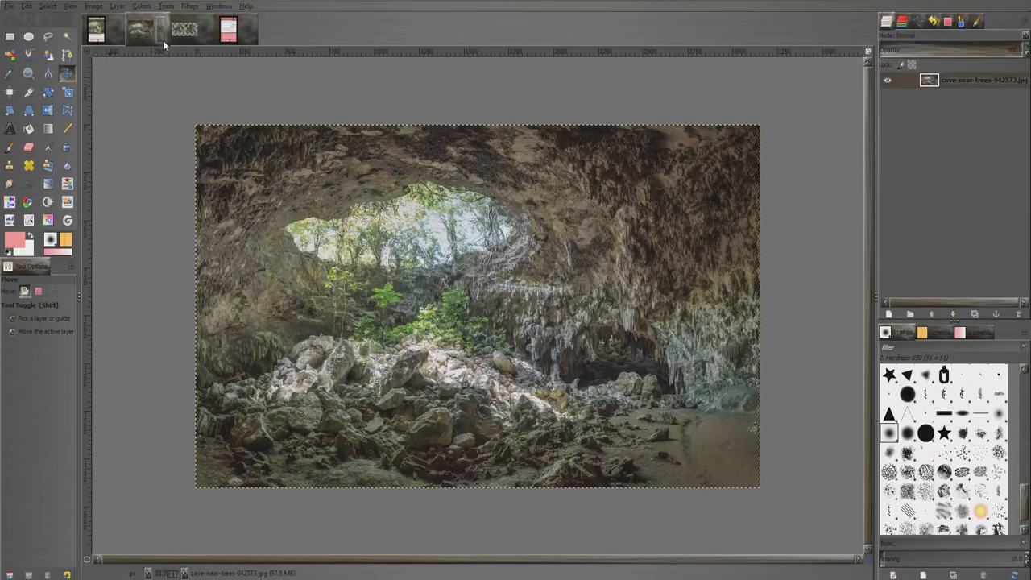
click(177, 29)
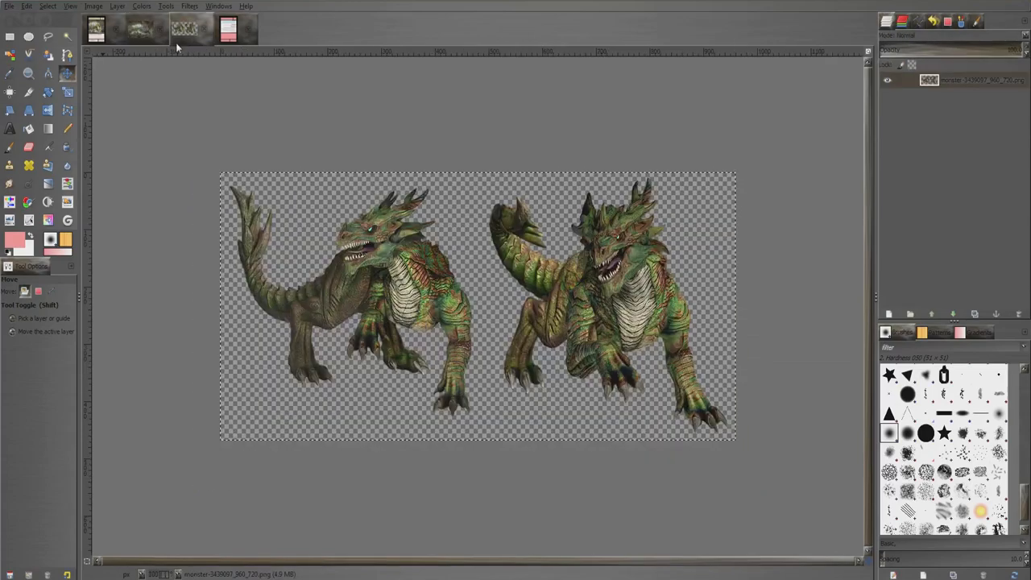
click(132, 32)
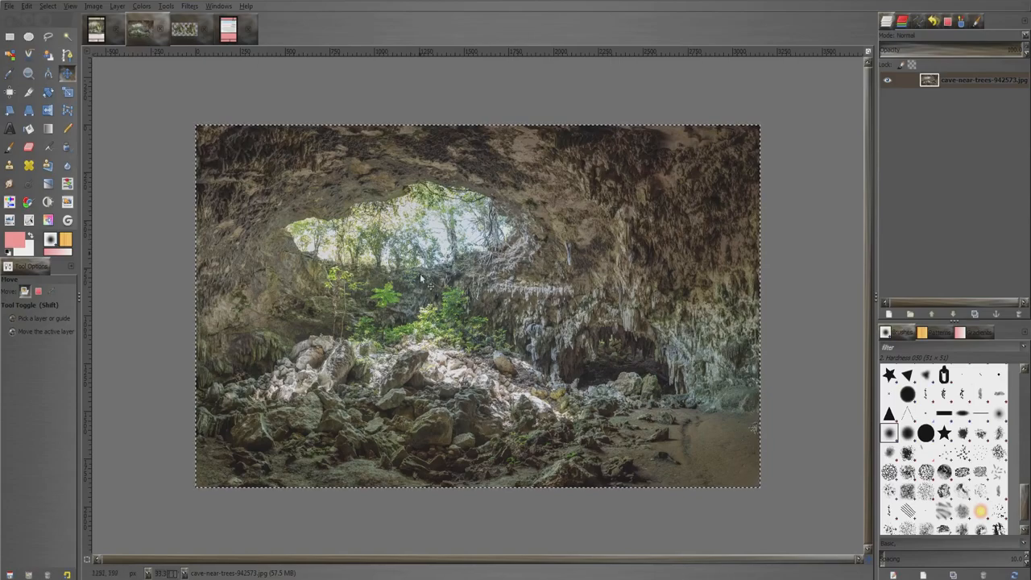
mouse_move(316, 183)
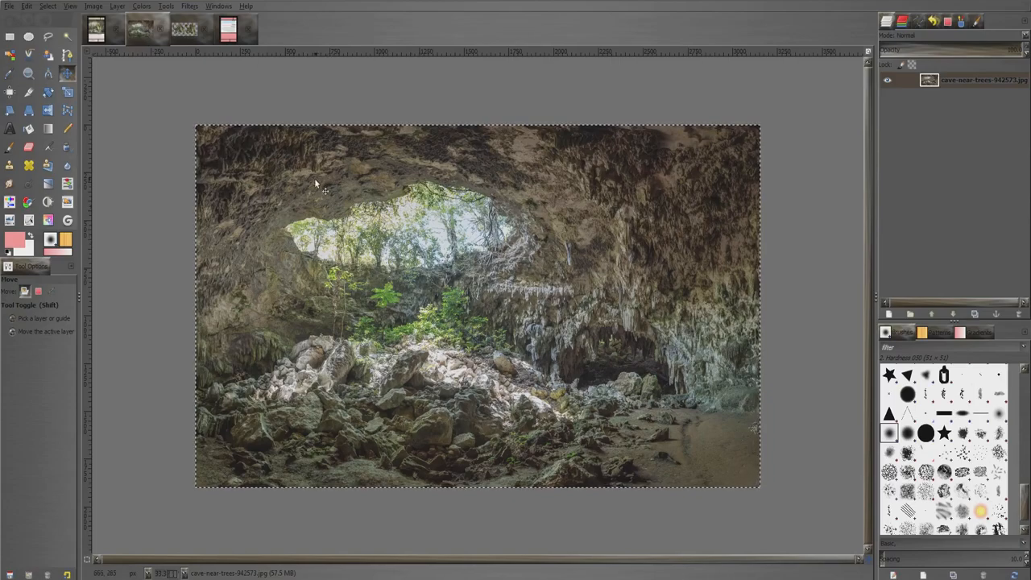
Copy the cave photo into the card as a layer and resize it via Scale Layer
key(ctrl+c)
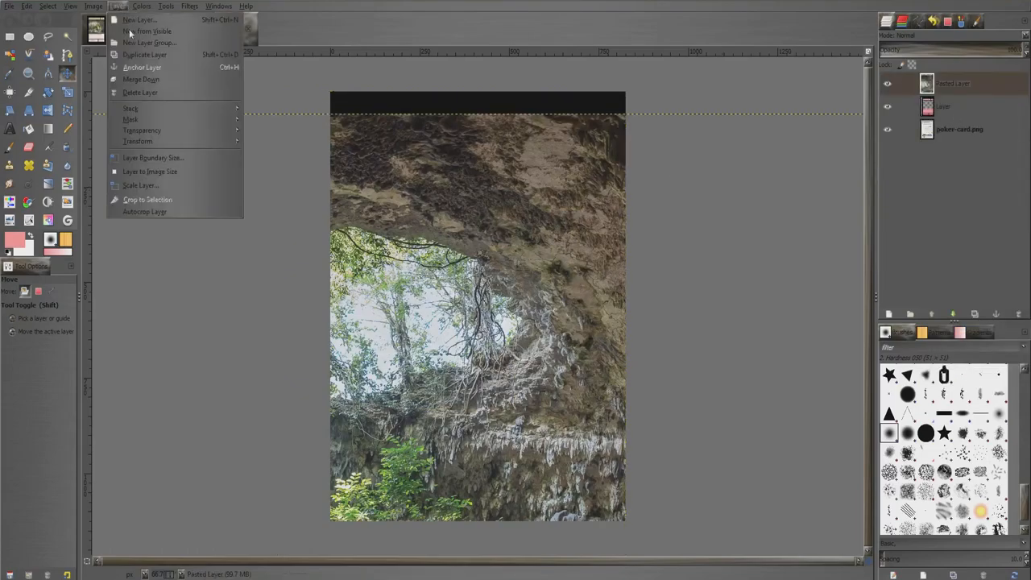
mouse_move(148, 171)
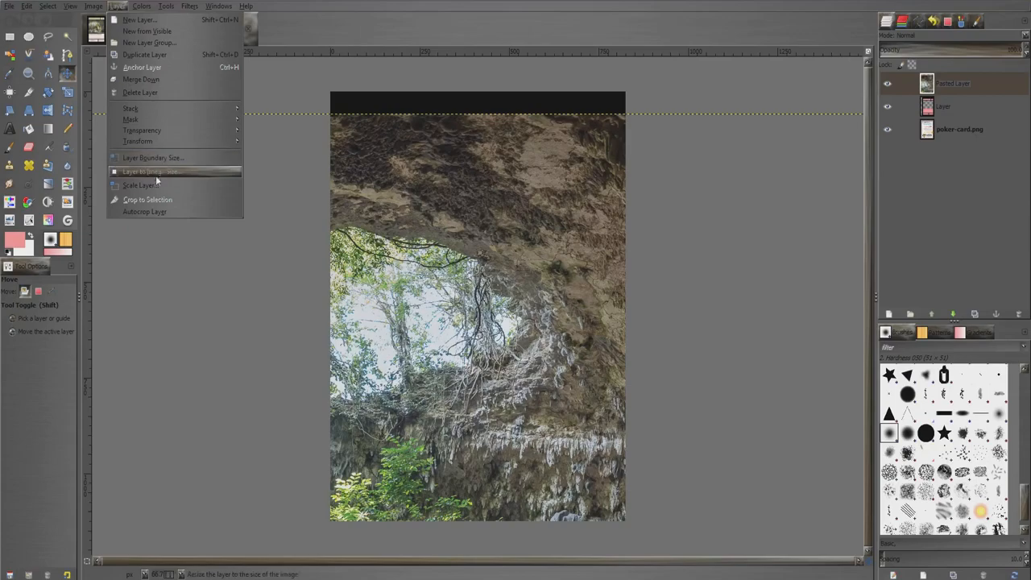
click(141, 187)
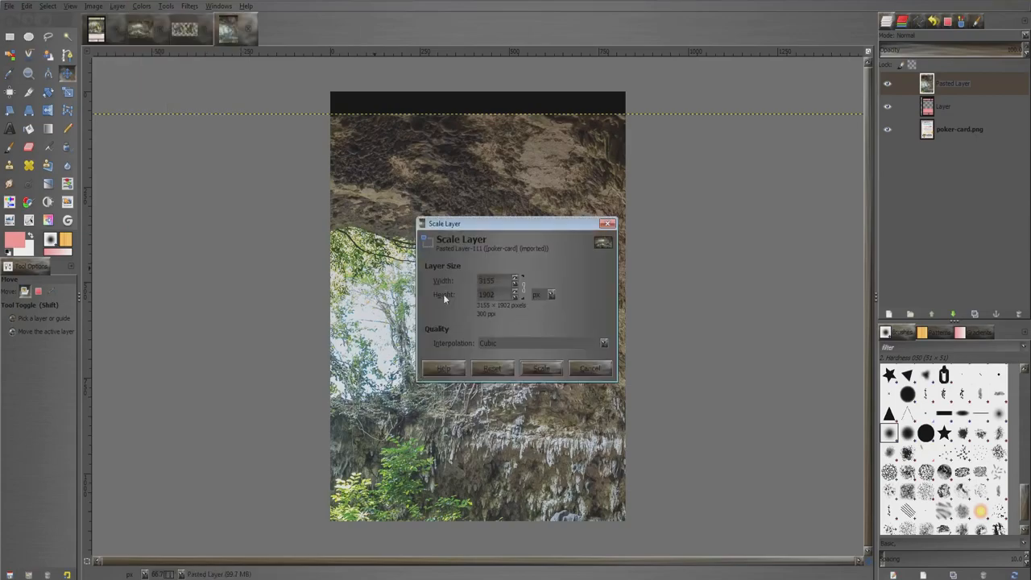
click(540, 368)
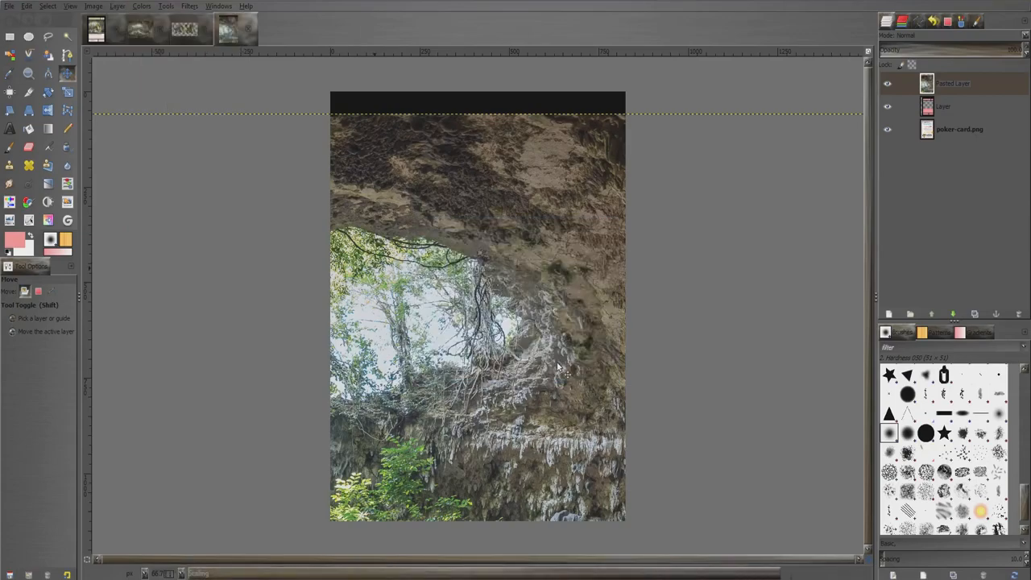
drag(561, 368, 502, 250)
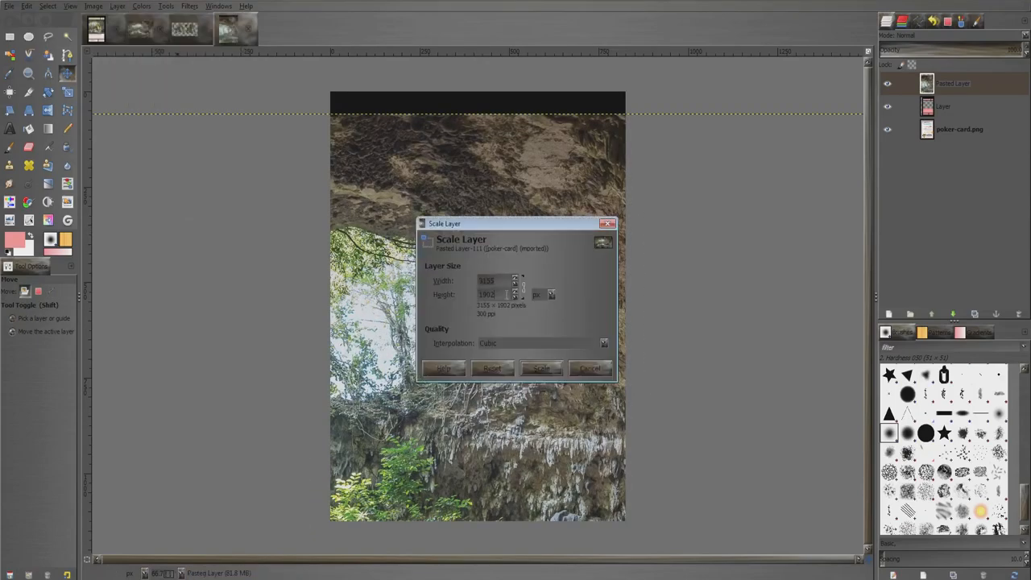
click(540, 368)
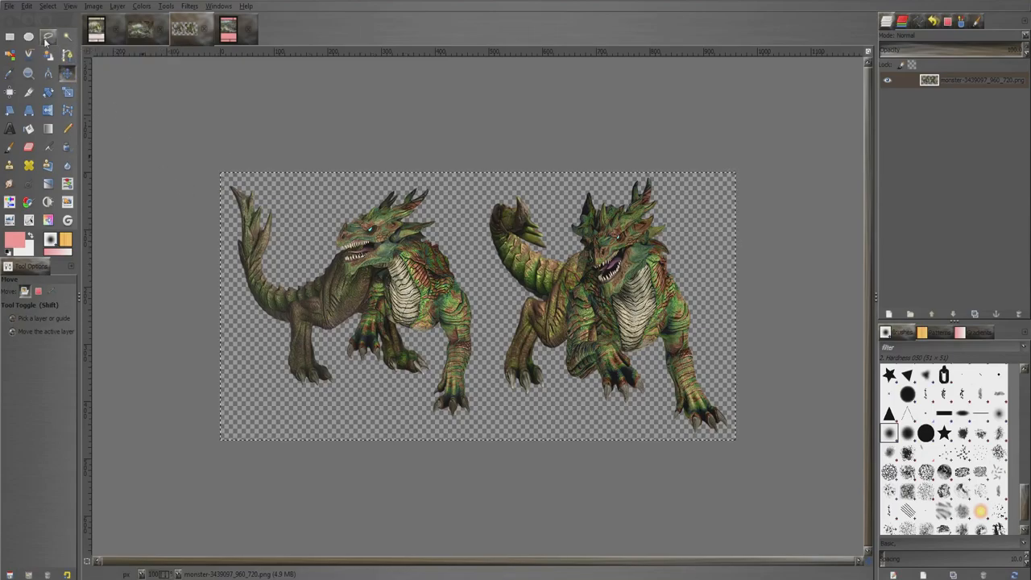
mouse_move(48, 35)
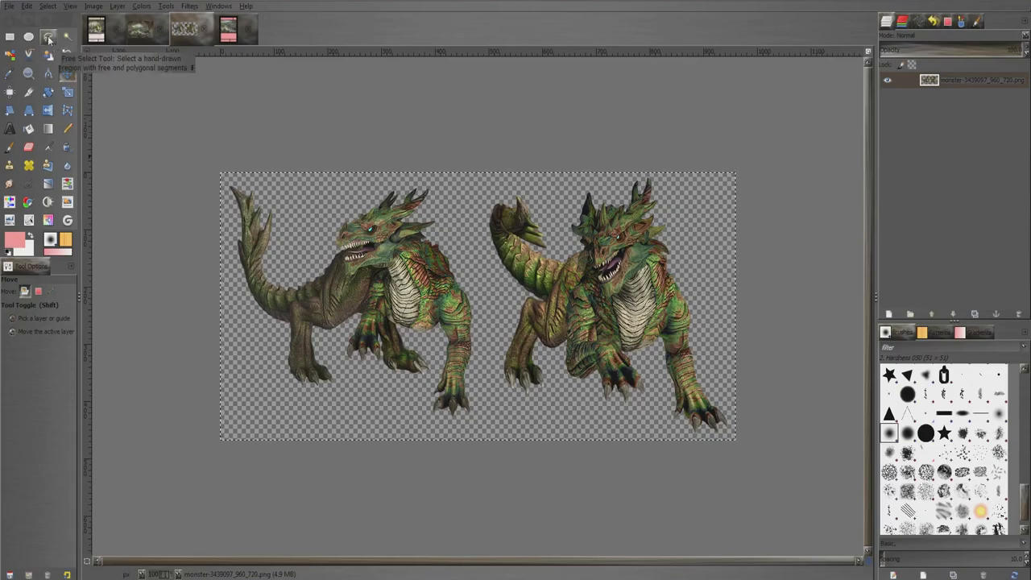
Trace the dragon's outline with Free Select and copy the cut-out dragon
click(45, 35)
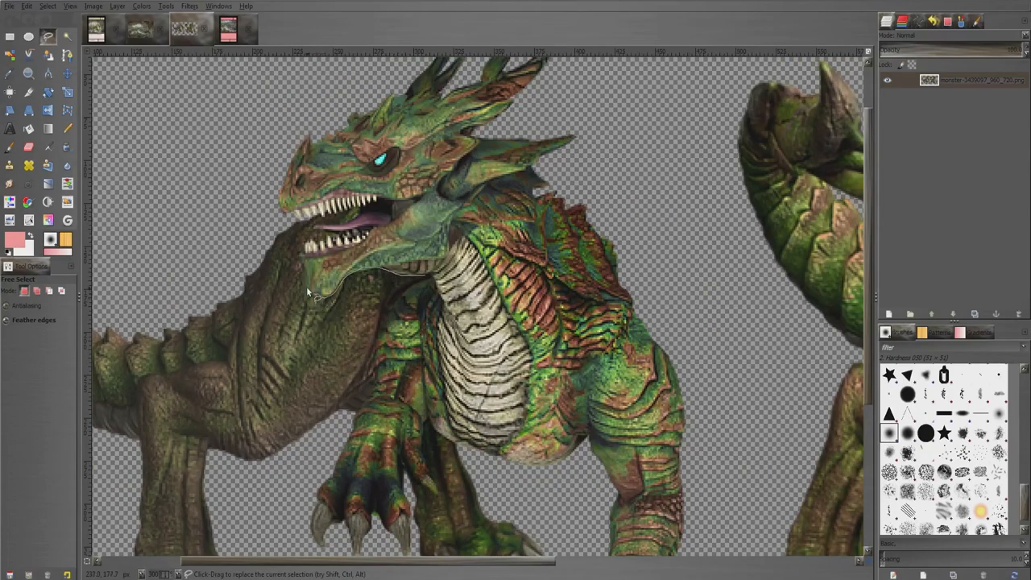
drag(306, 290, 355, 233)
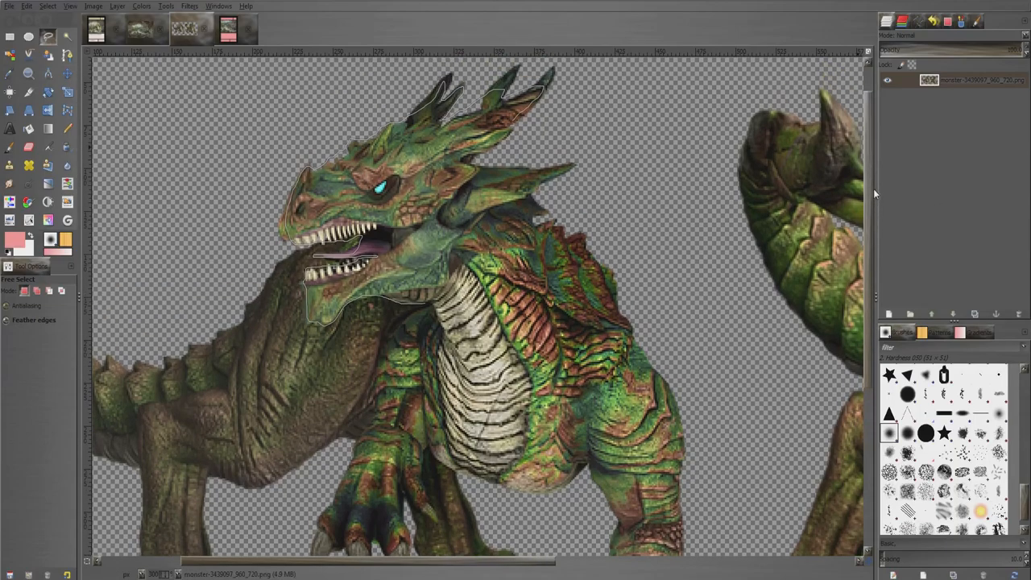
click(508, 143)
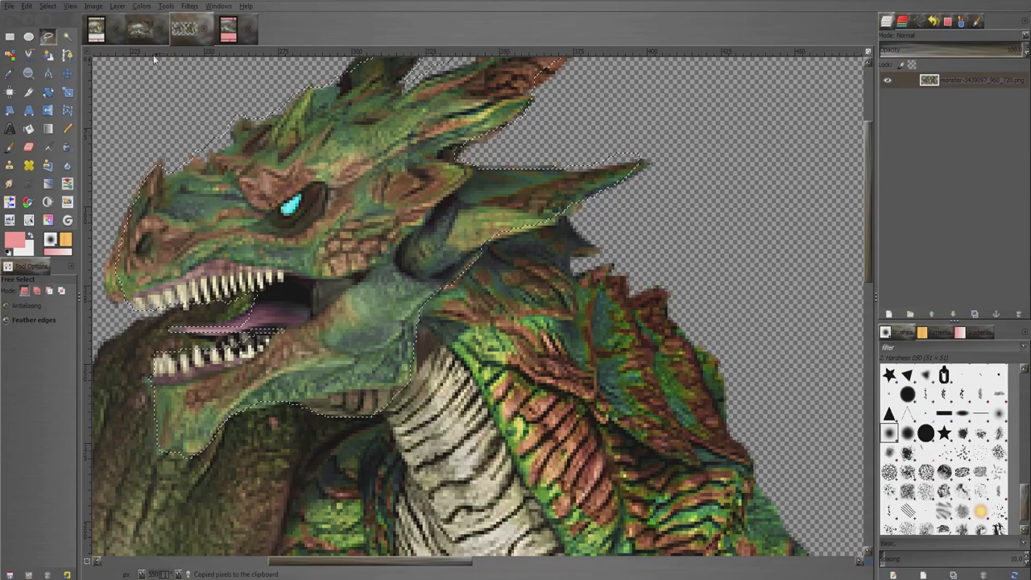
click(226, 32)
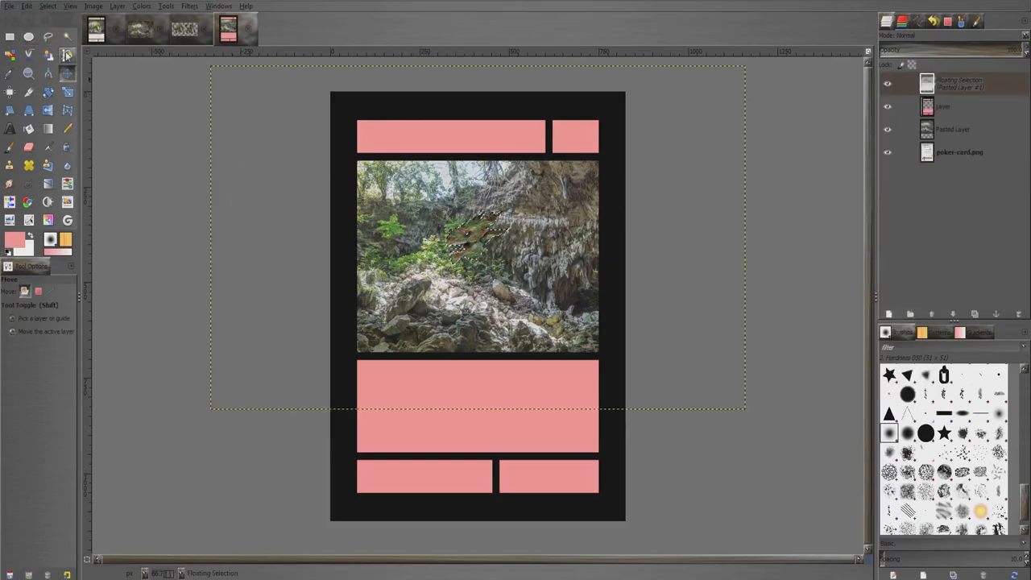
drag(476, 233, 432, 326)
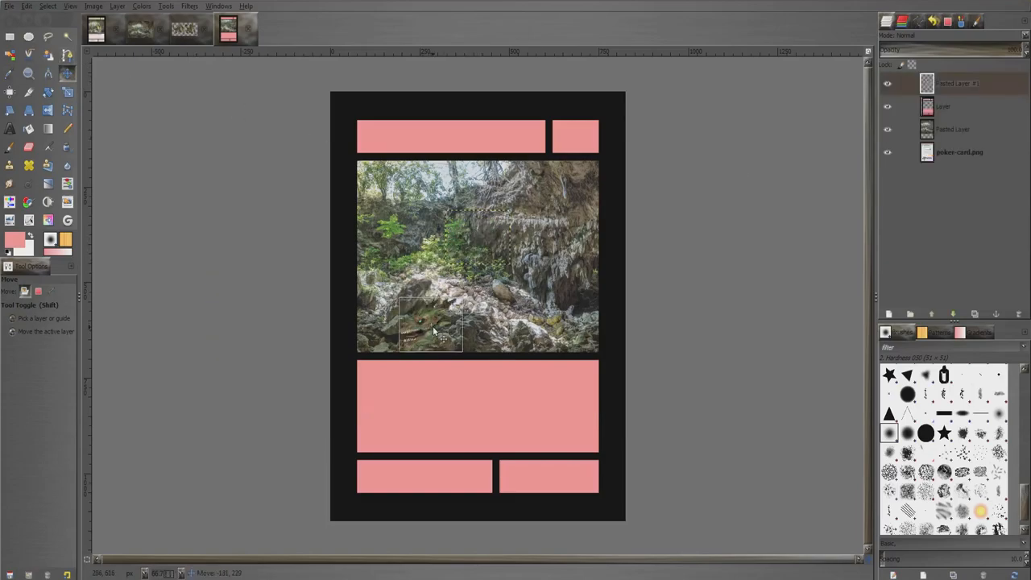
drag(432, 326, 471, 245)
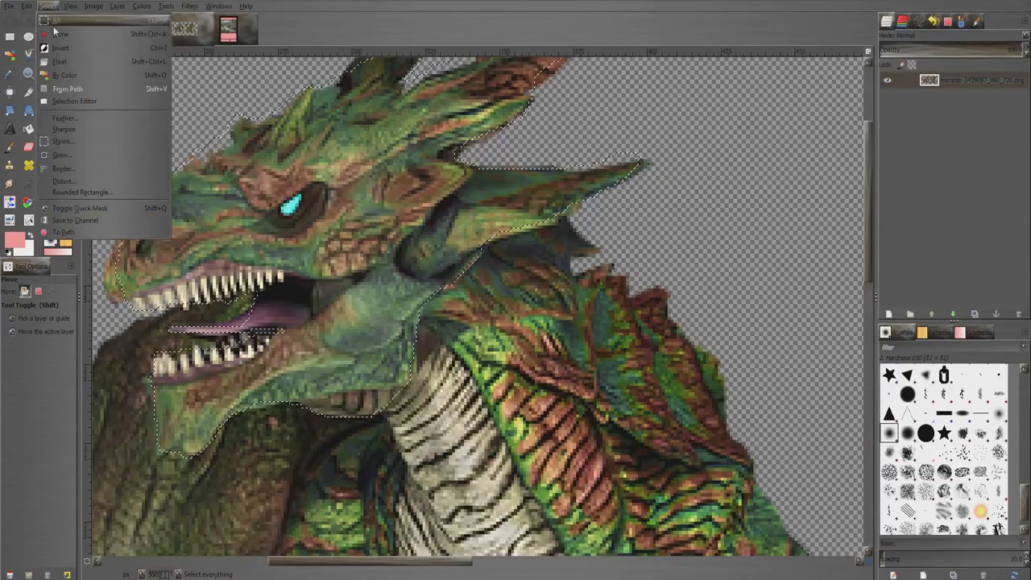
Copy the cut-out dragon and paste it over the cave background on the card
click(52, 36)
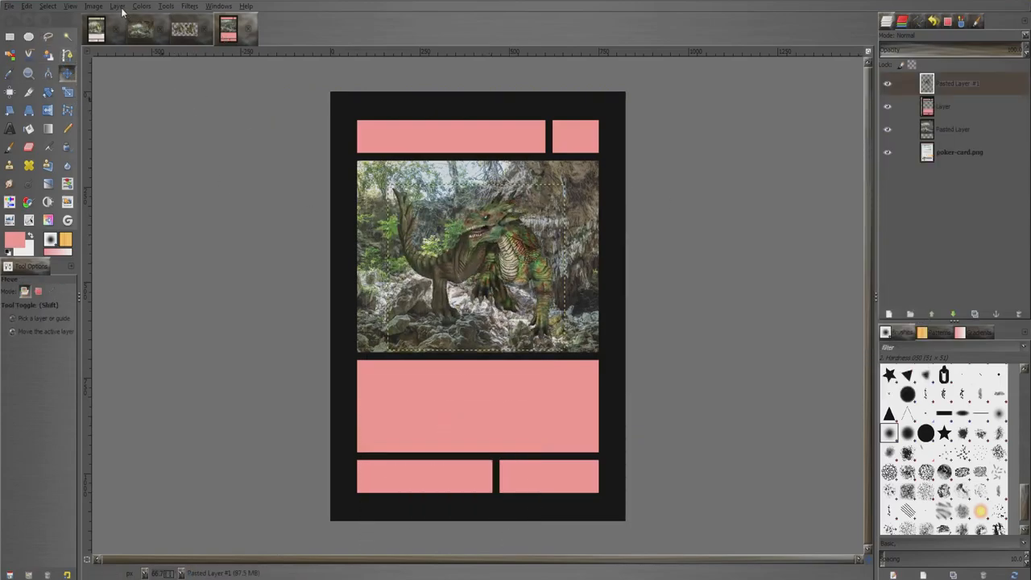
Scale the floating dragon layer smaller so it fits the cave picture panel
click(118, 7)
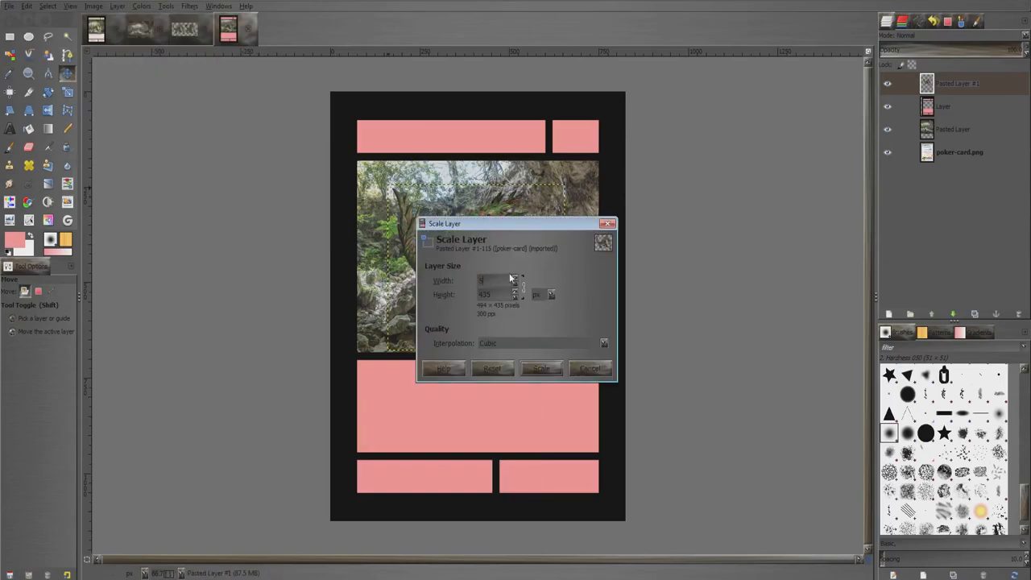
click(540, 367)
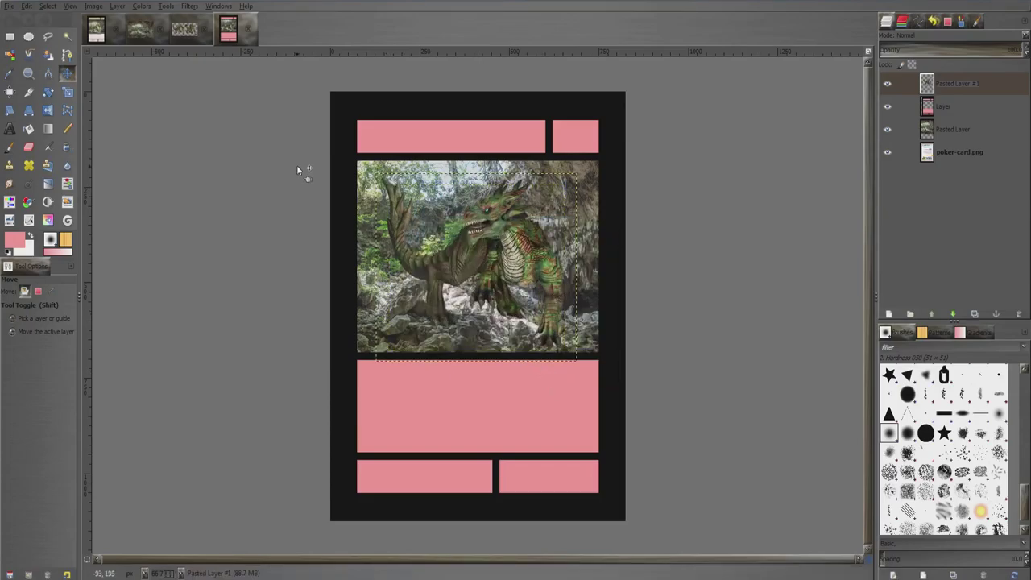
mouse_move(328, 172)
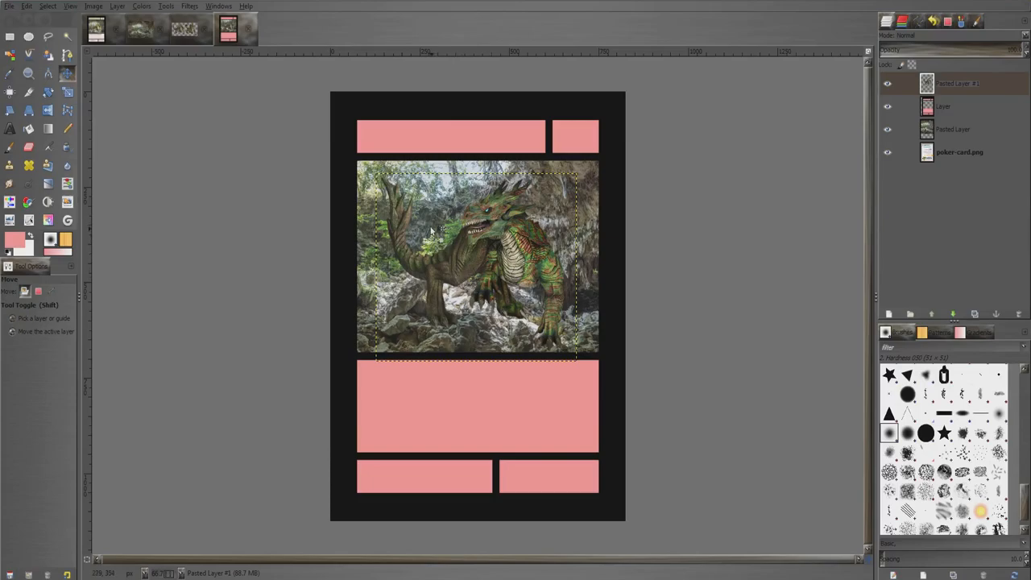
mouse_move(494, 239)
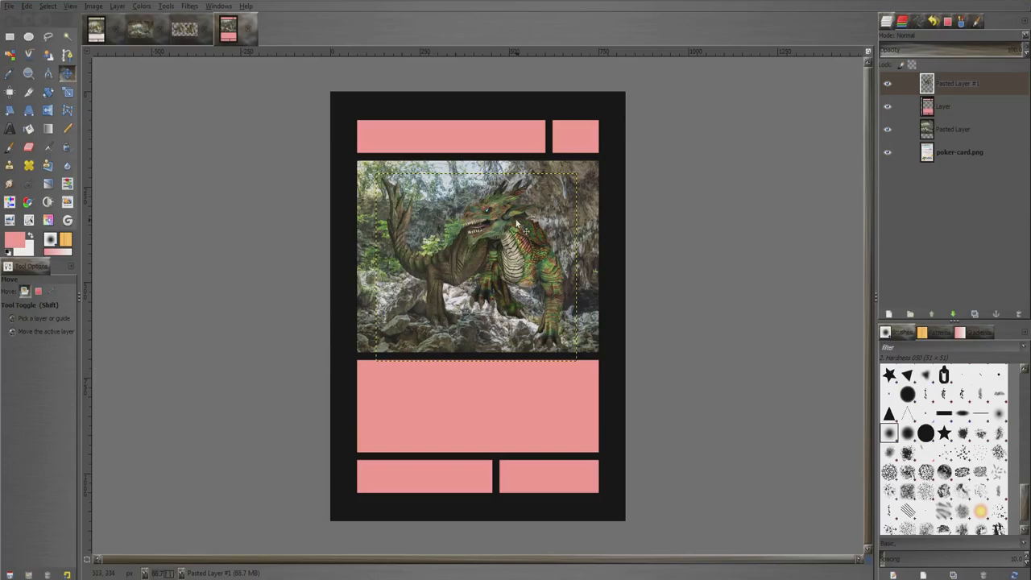
mouse_move(532, 234)
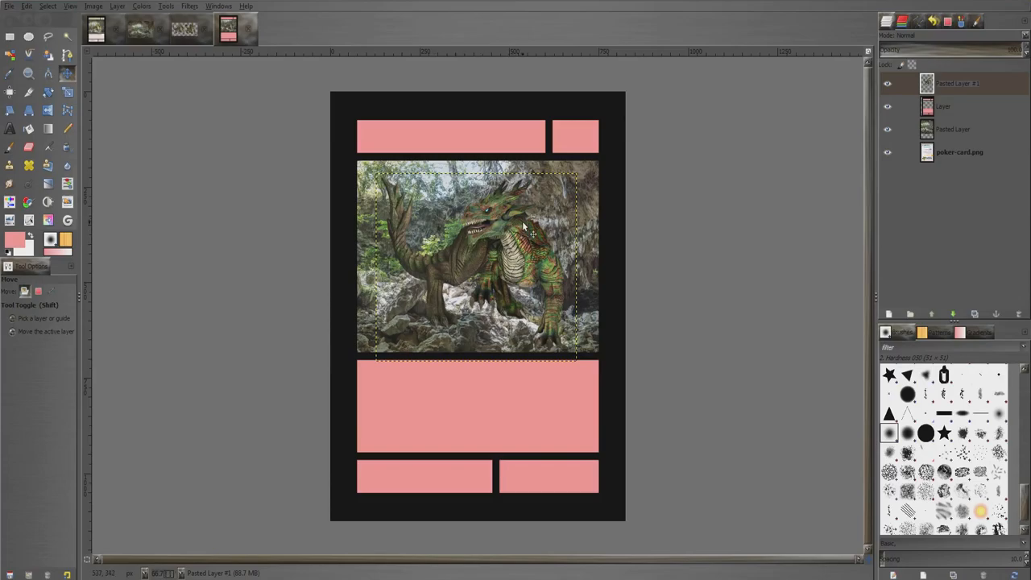
mouse_move(540, 219)
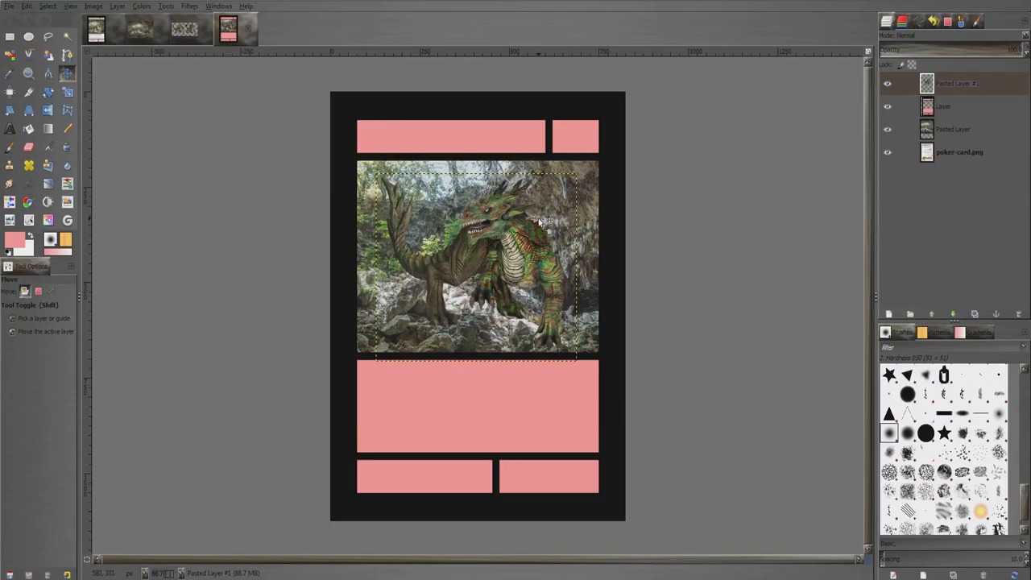
mouse_move(600, 165)
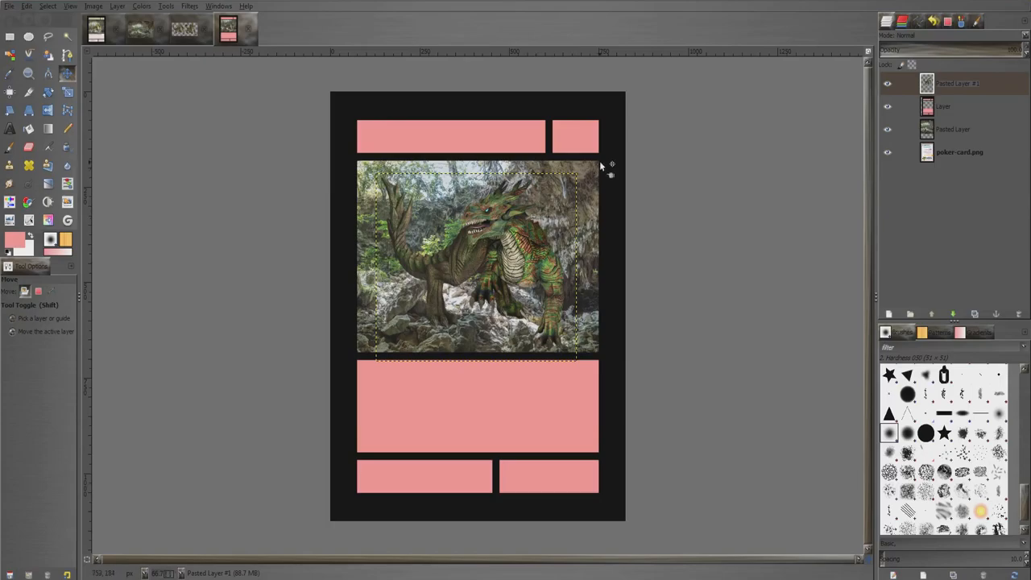
click(958, 152)
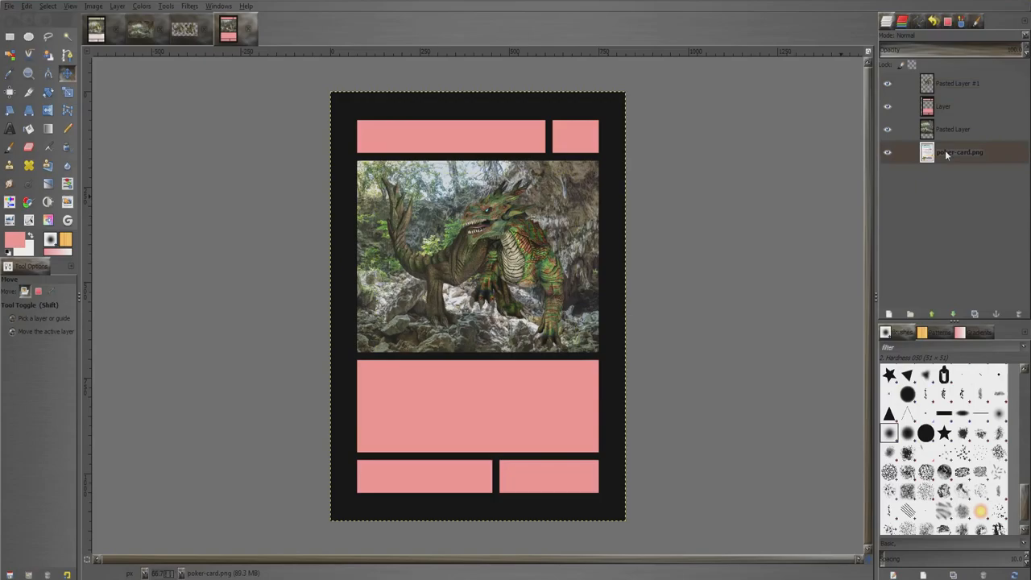
click(965, 84)
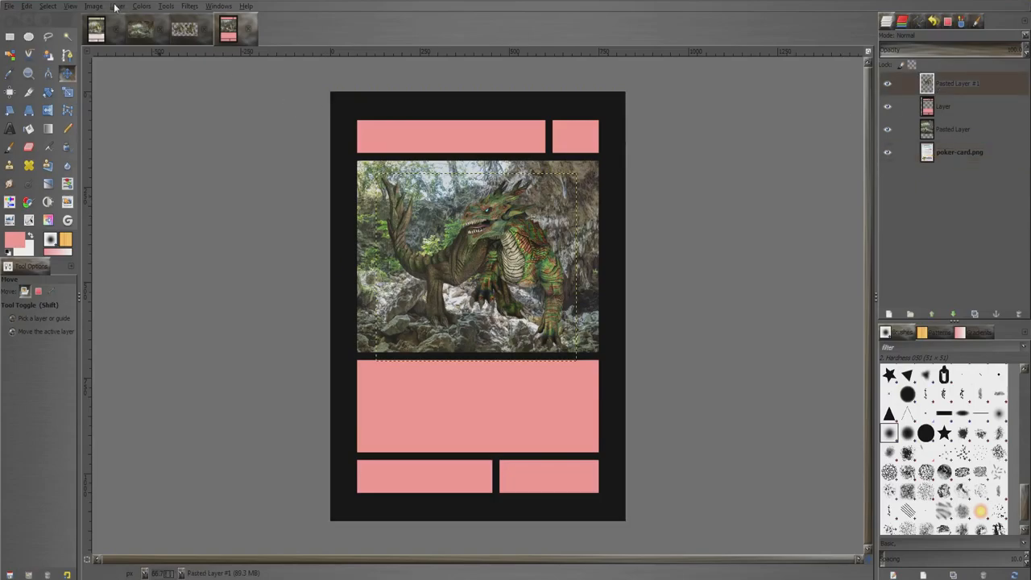
mouse_move(432, 220)
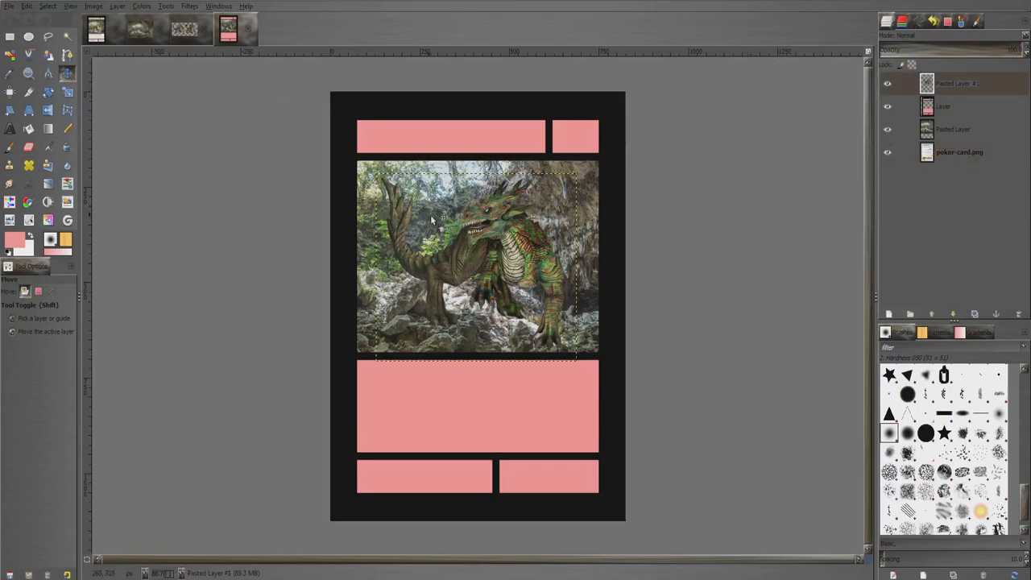
Turn the dragon's opaque shape into a selection and grow it slightly
click(119, 6)
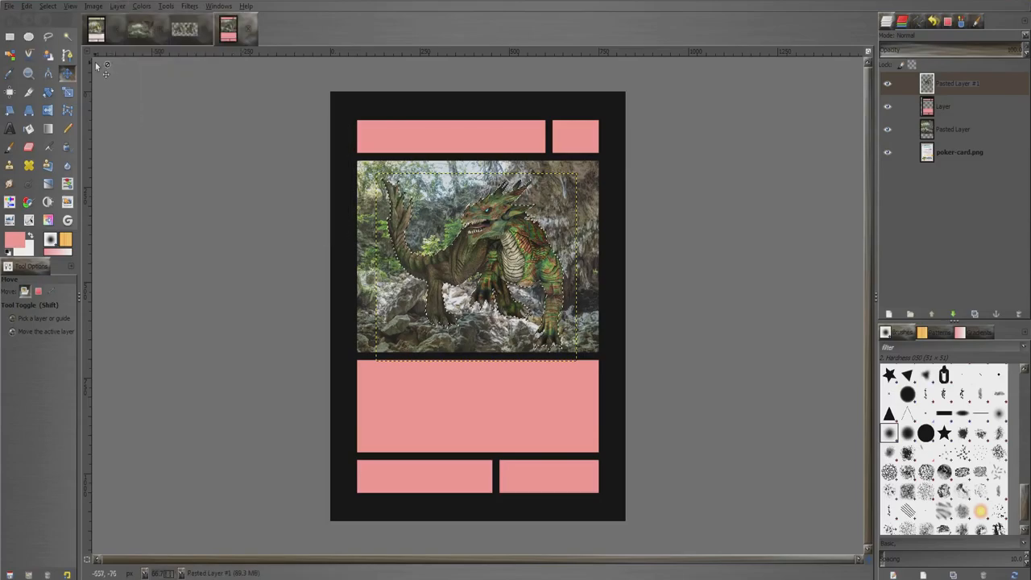
click(116, 6)
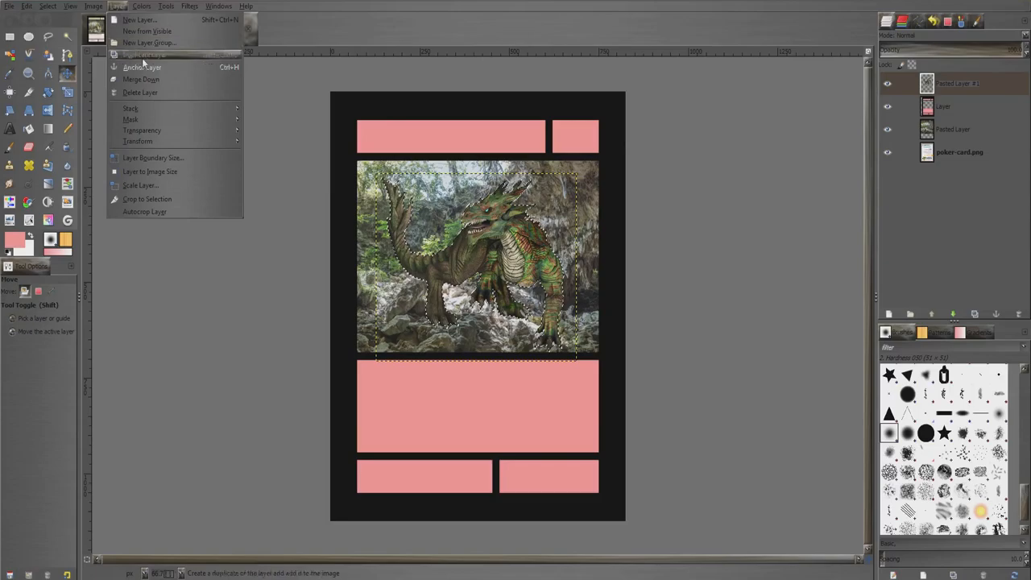
mouse_move(158, 125)
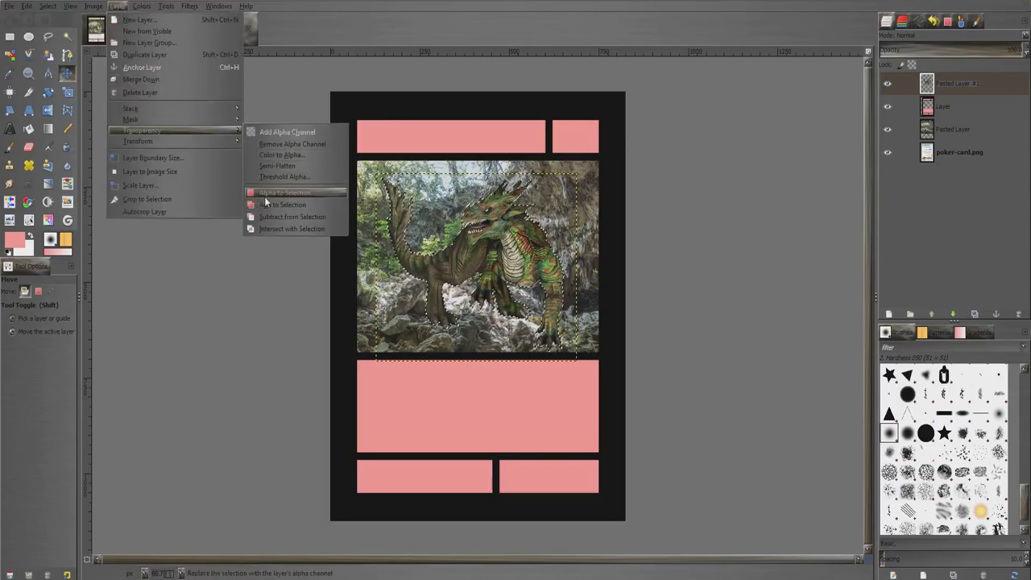
click(282, 193)
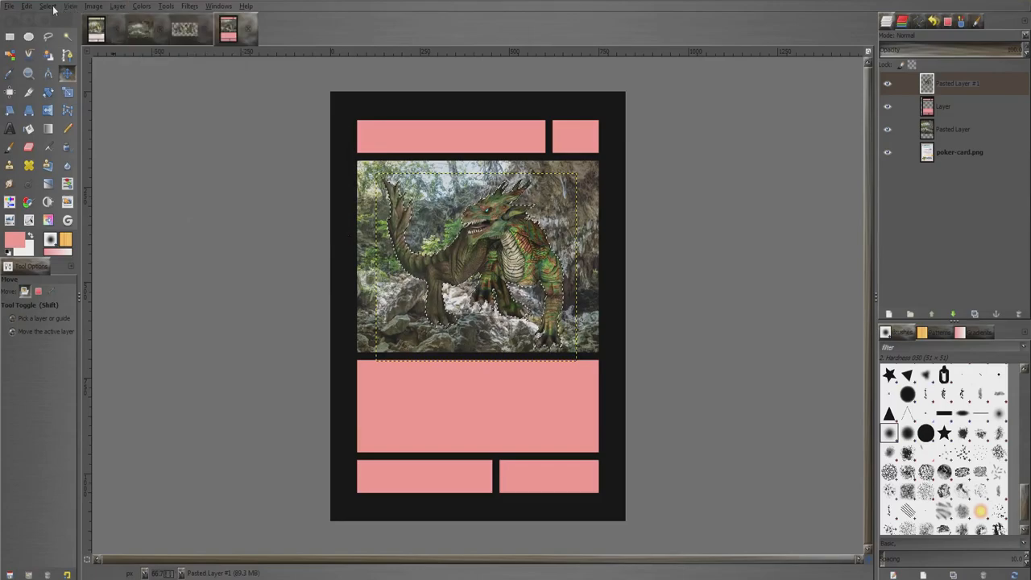
click(50, 7)
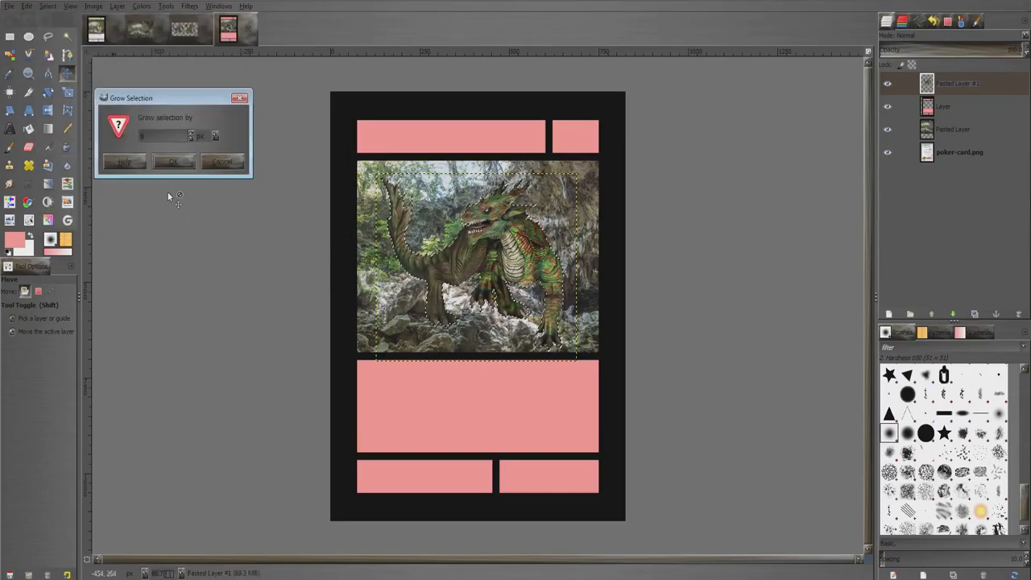
click(172, 161)
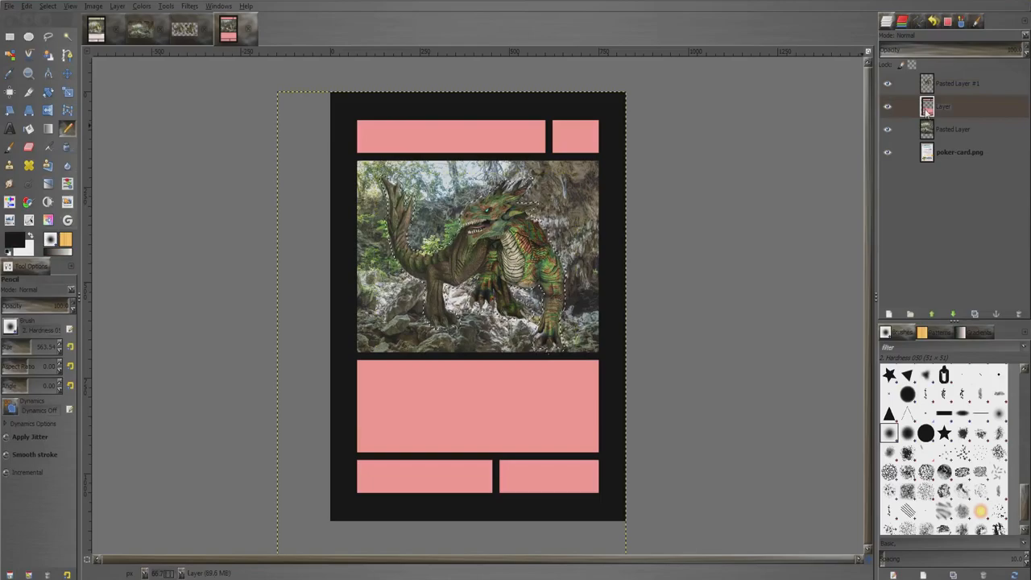
Make the new layer beneath the dragon the full size of the card
right_click(951, 106)
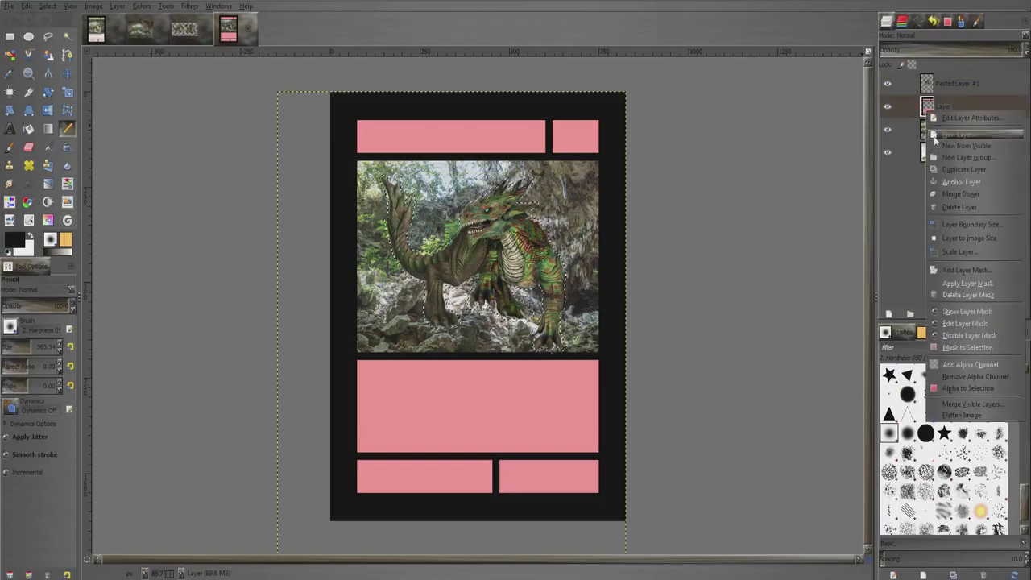
click(952, 136)
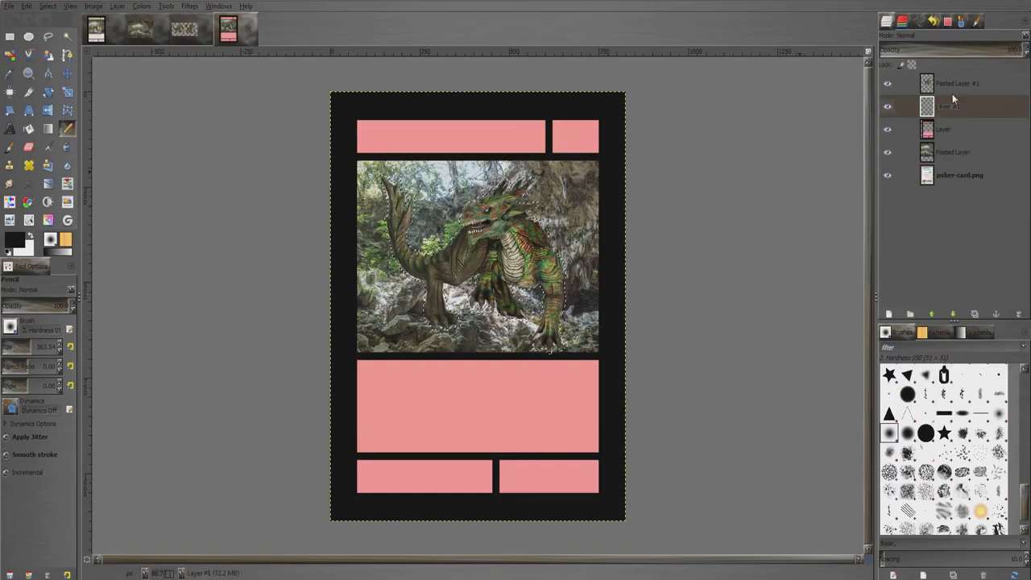
Fill the grown selection with white on the lower layer to outline the dragon, then deselect
click(970, 84)
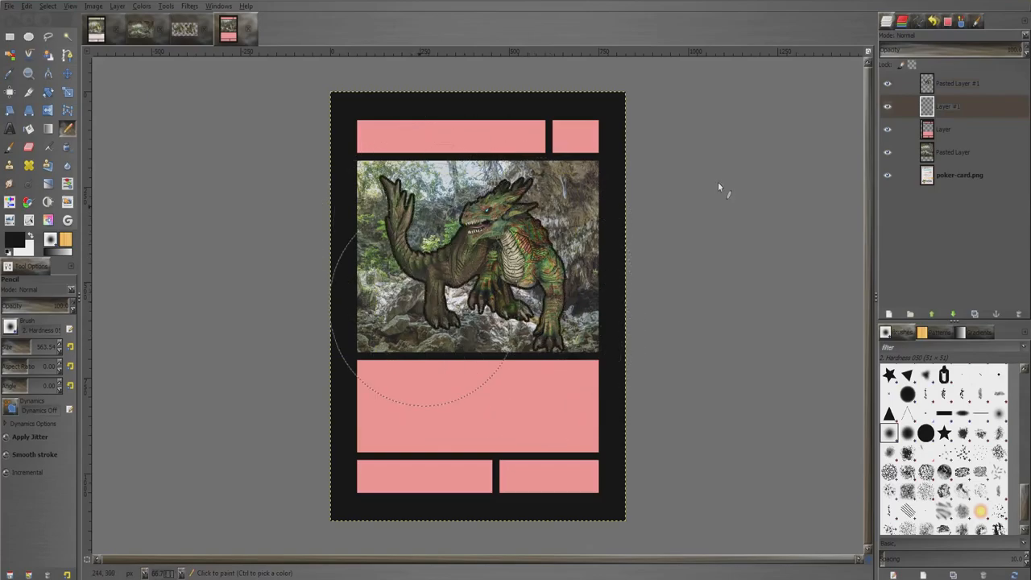
click(49, 7)
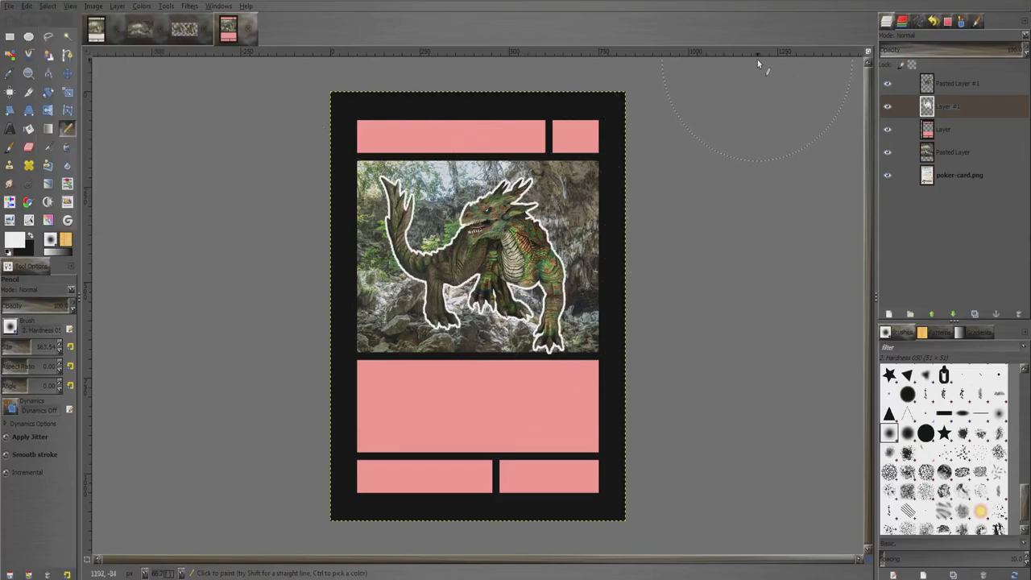
mouse_move(97, 84)
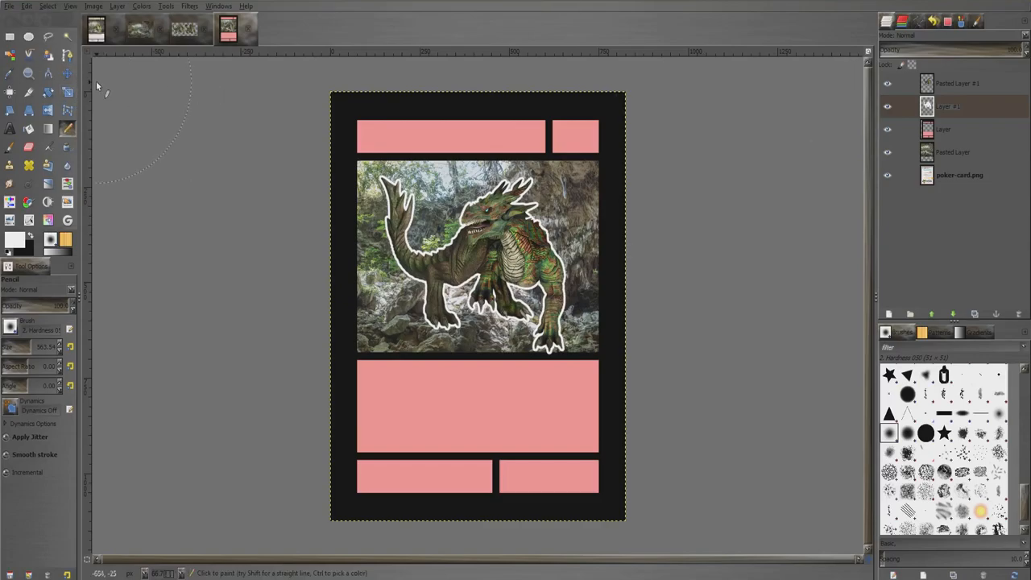
click(6, 129)
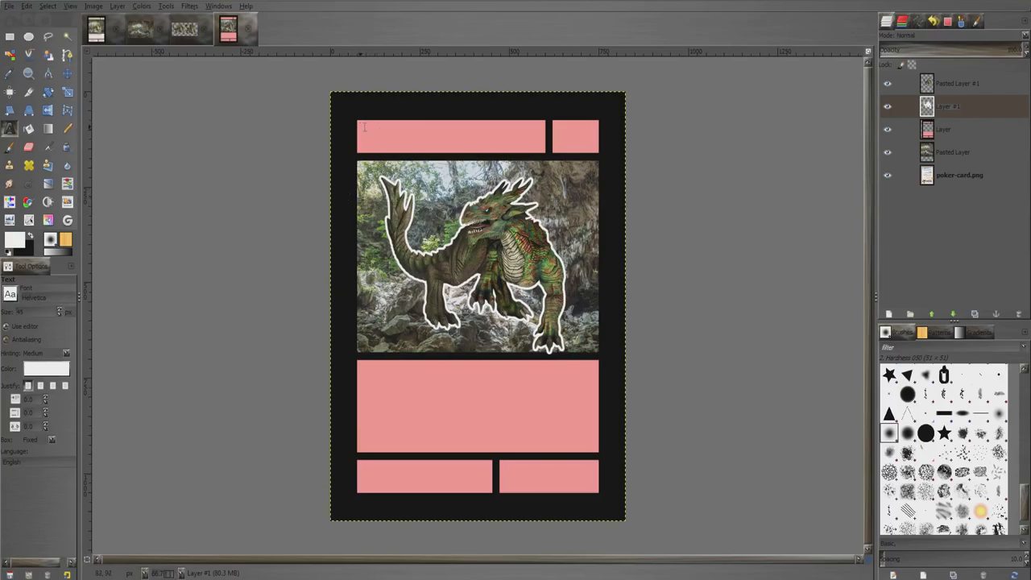
Discard the first 'CAVE' text attempt and start a new text box on the title panel
click(451, 135)
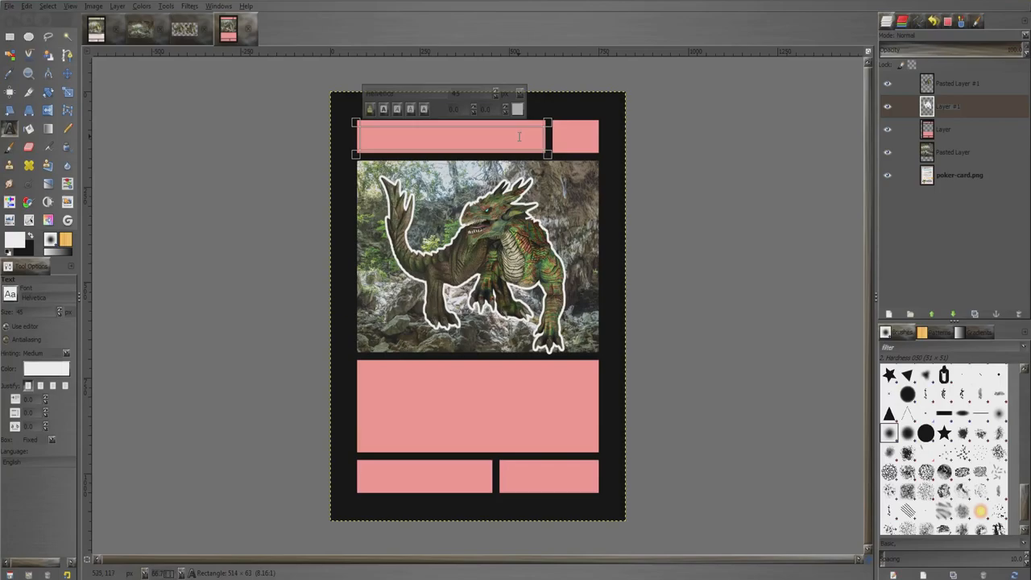
text(CAV)
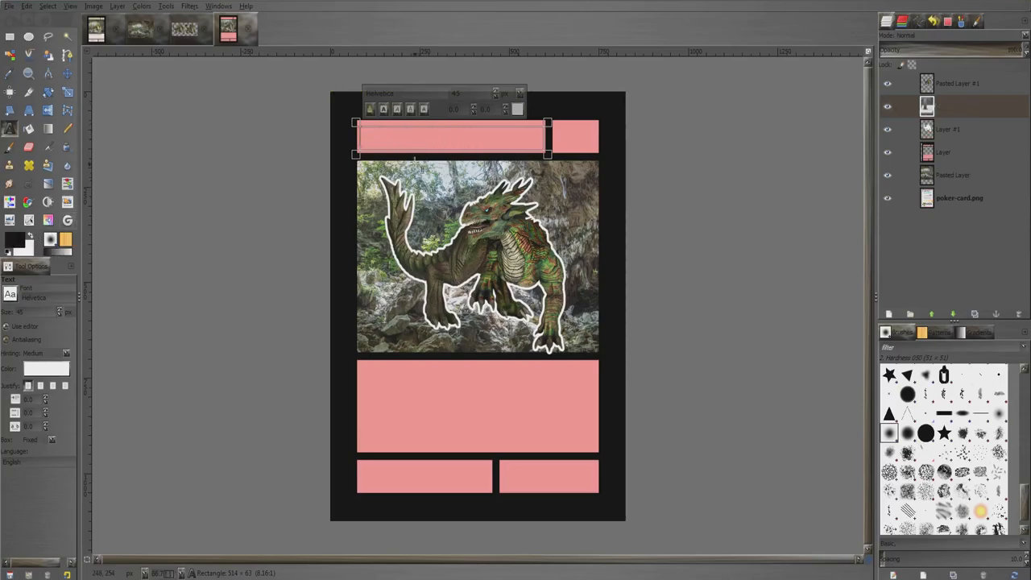
text(CAVE)
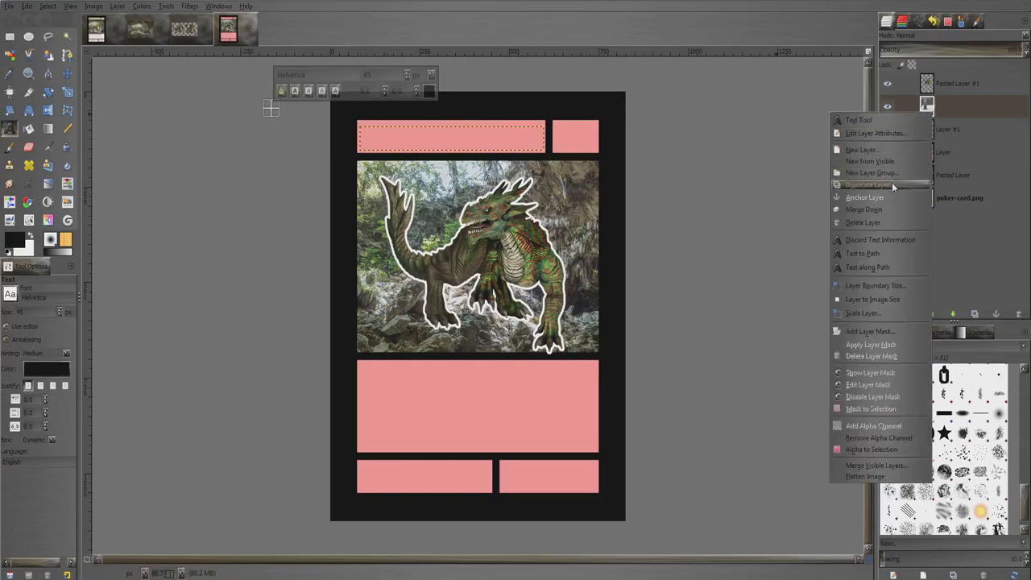
click(860, 186)
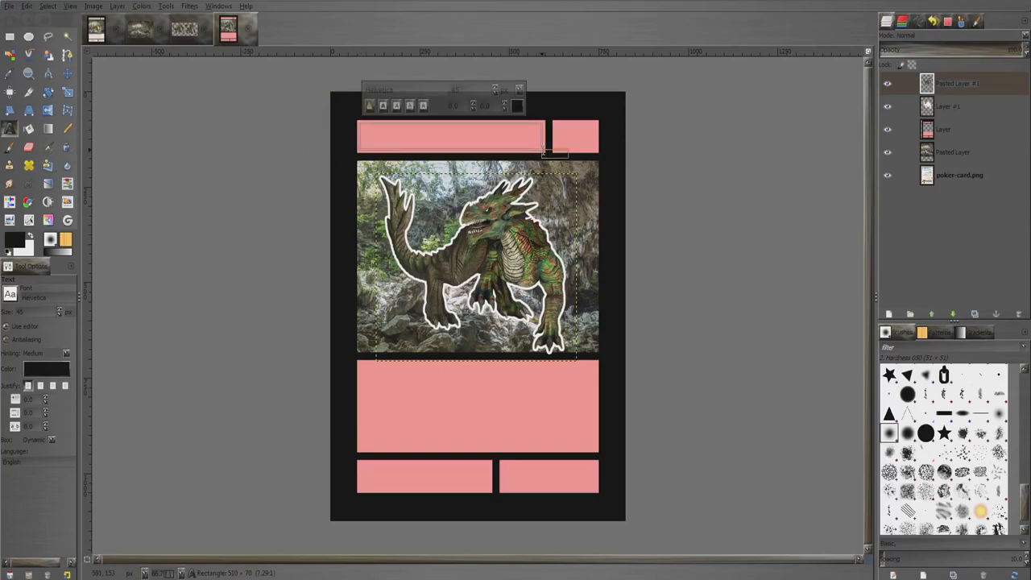
Type the title CAVE DRAGON and the element FIRE in the small panel beside it
text(CAVE D)
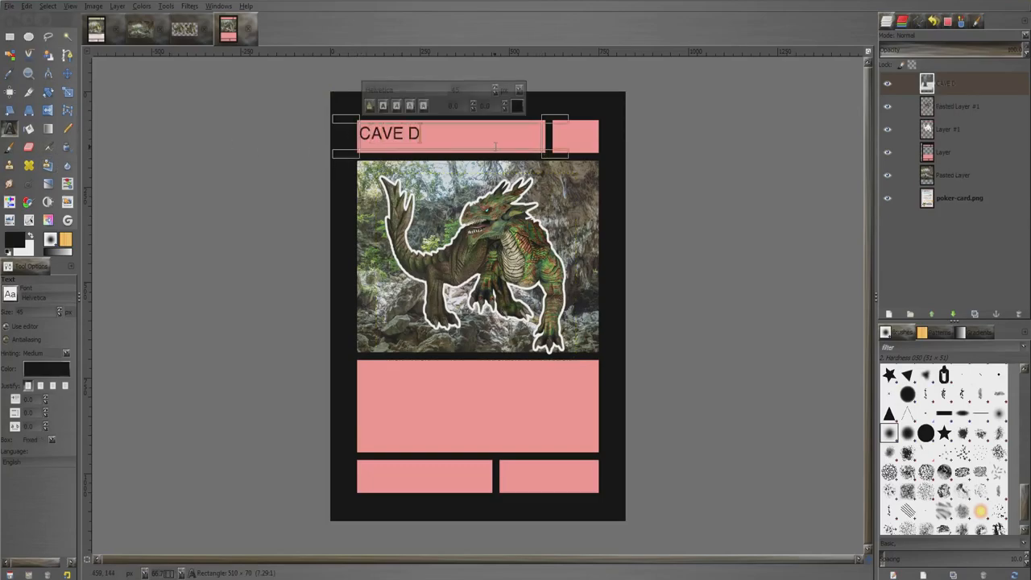
text(RAGON)
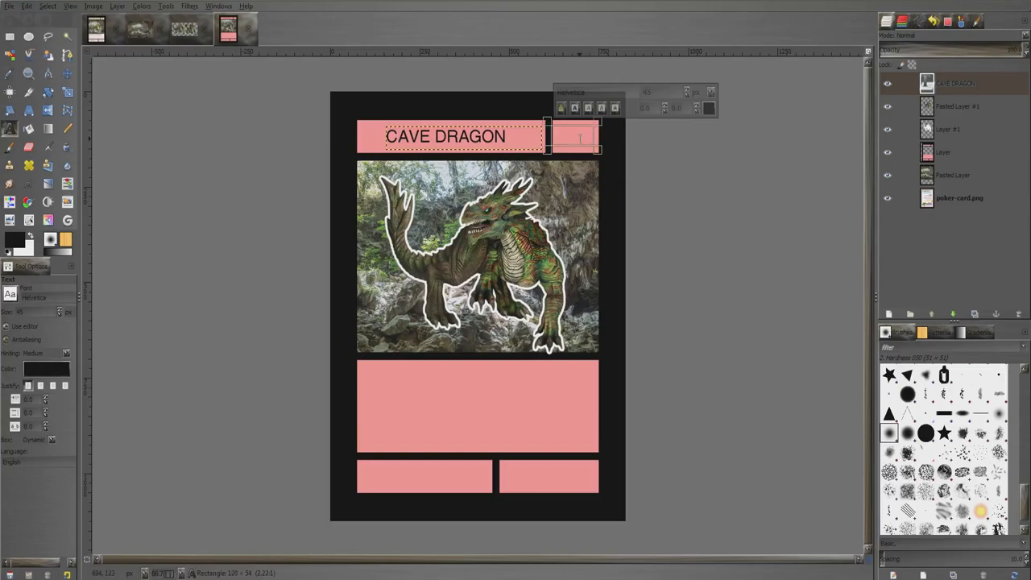
text(FIRE)
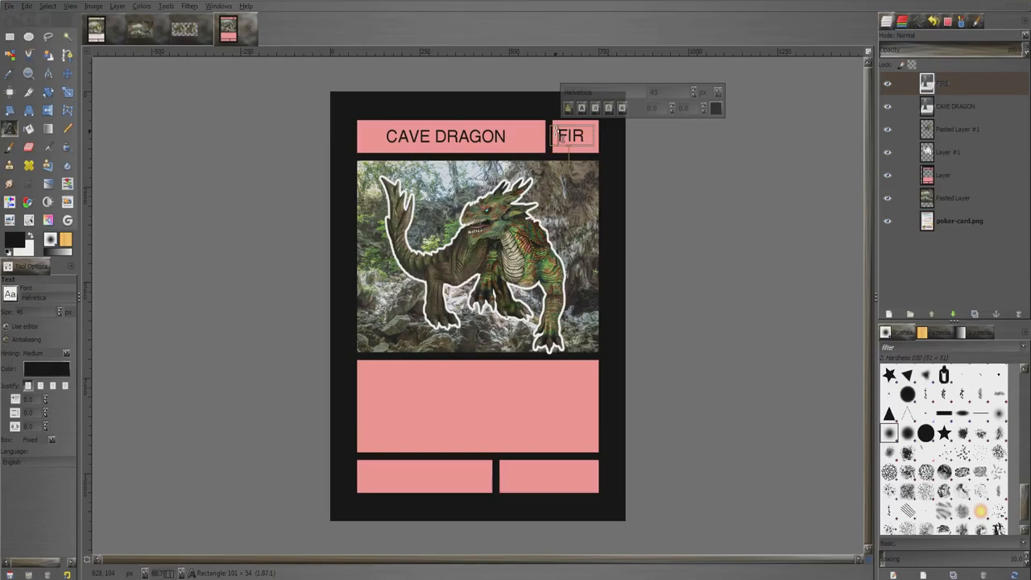
text(E)
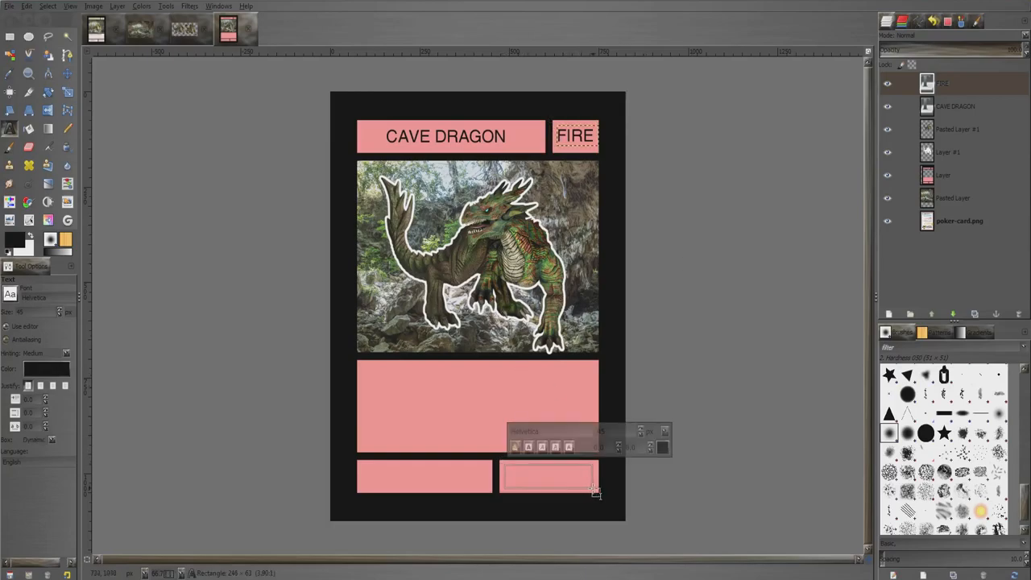
Type the stats D: 6 H: 6 and RARE COST: 11 into the two bottom panels
text(D:)
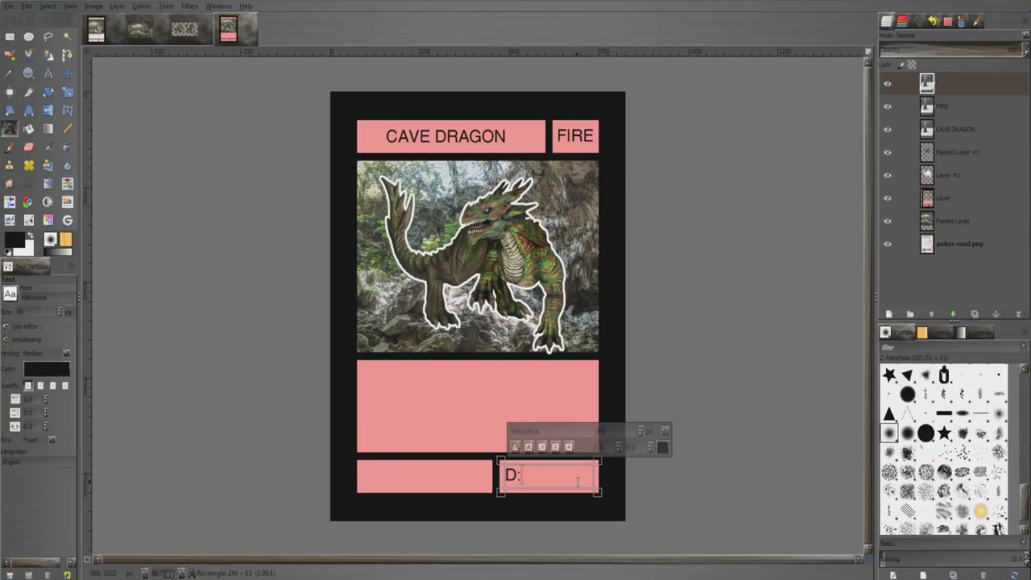
text(6  H)
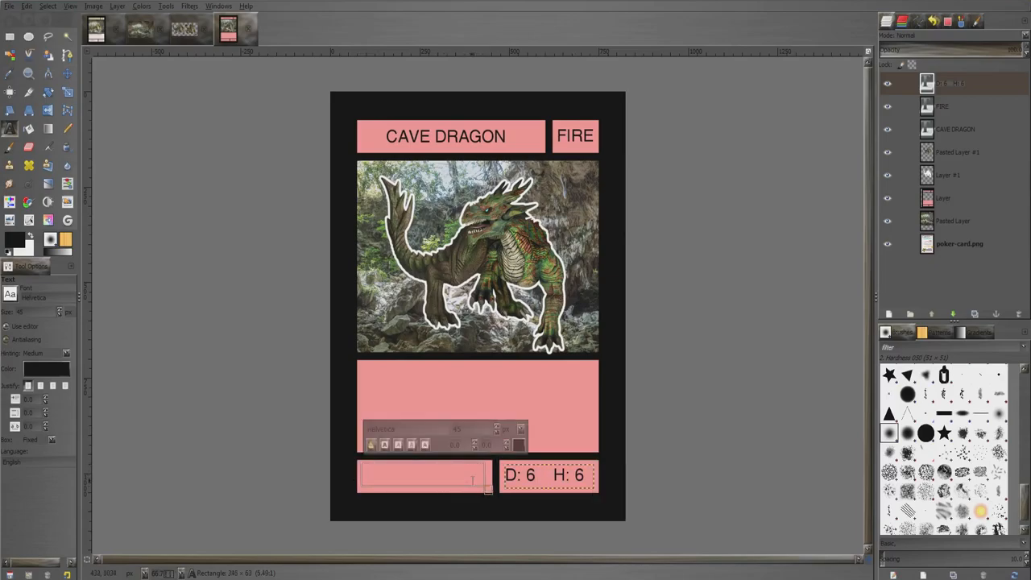
text(COST)
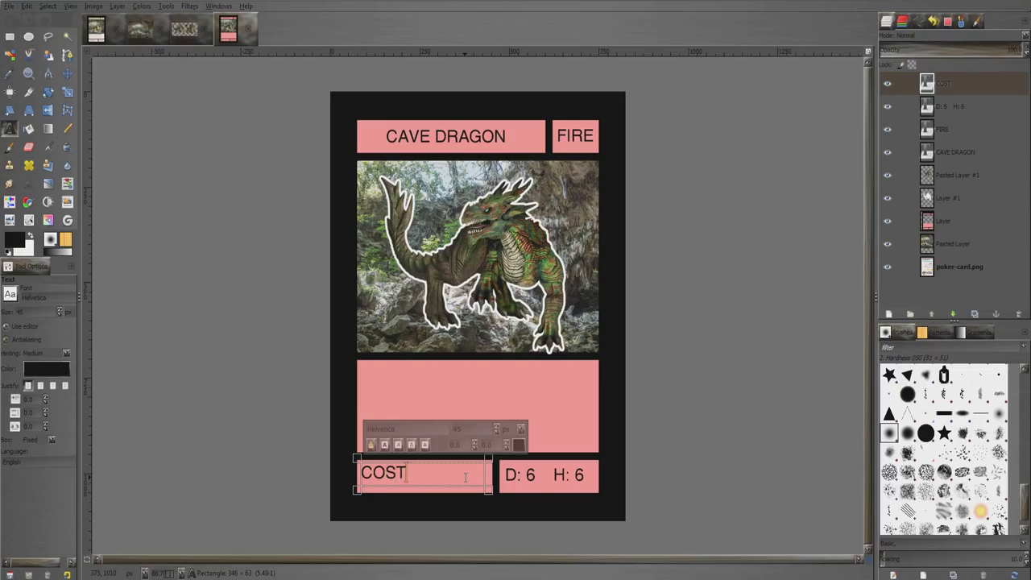
text(:)
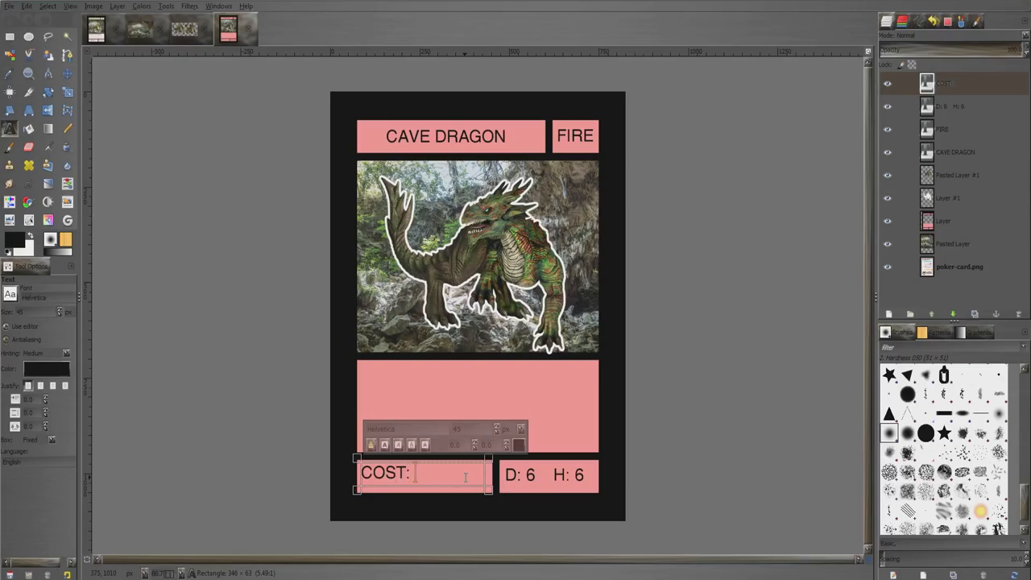
text(11)
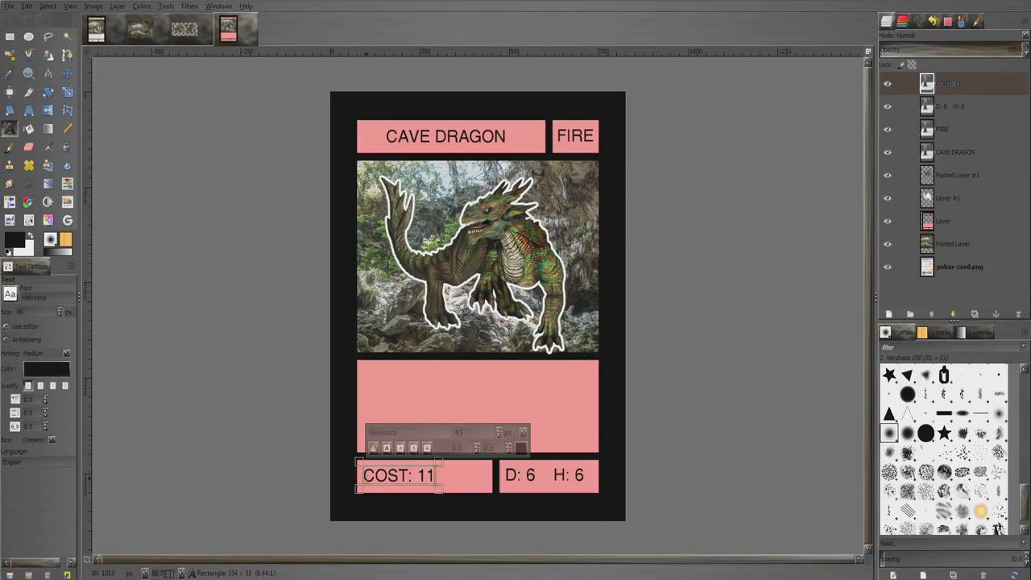
text(RAE)
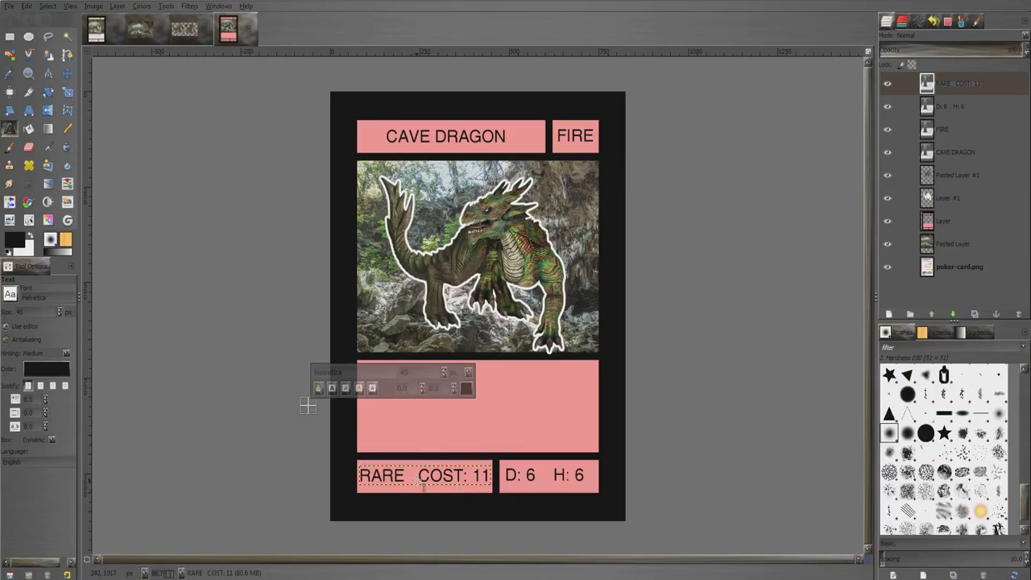
mouse_move(522, 454)
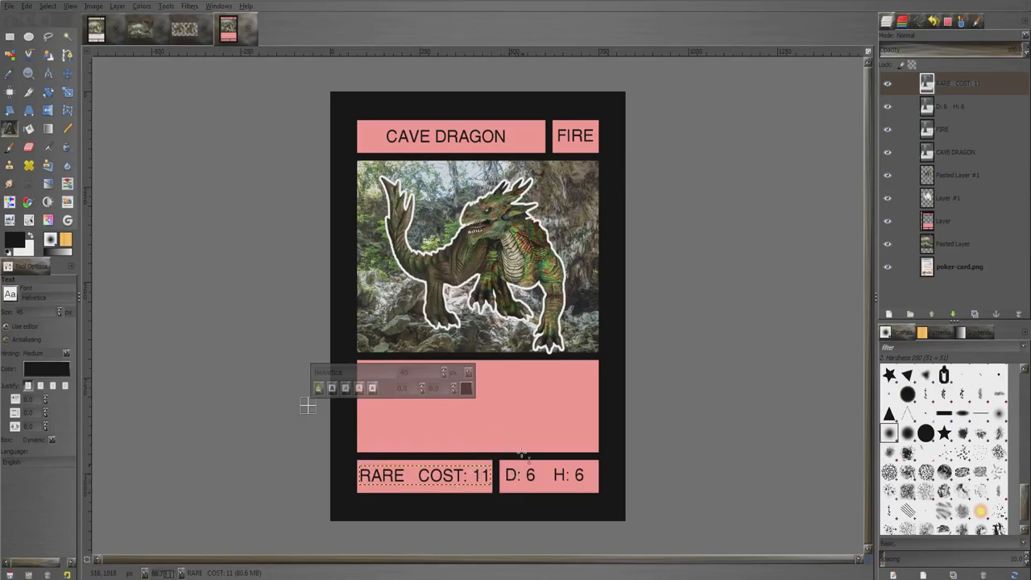
mouse_move(561, 407)
text(The cave dragon)
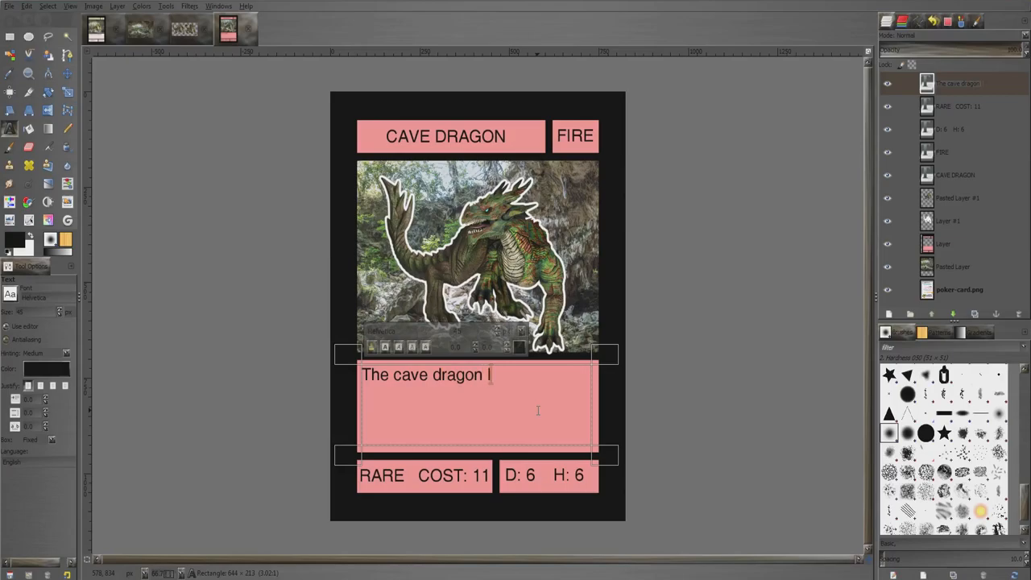
Type 'The cave dragon lives deep underground waiting for foolish cave dwellers to enter its domain!'
text(lives deep)
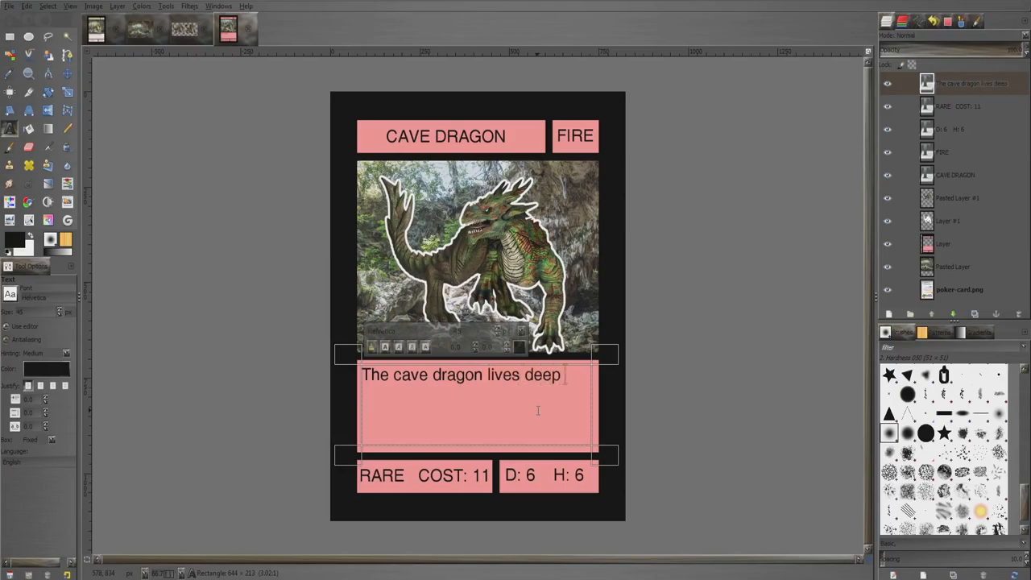
text(underground)
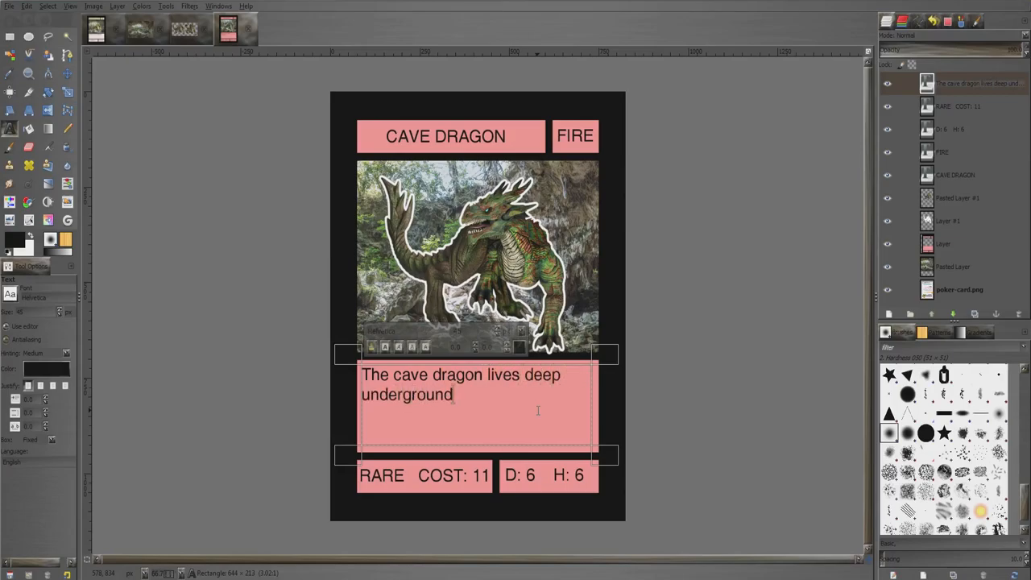
text(waiting for fo)
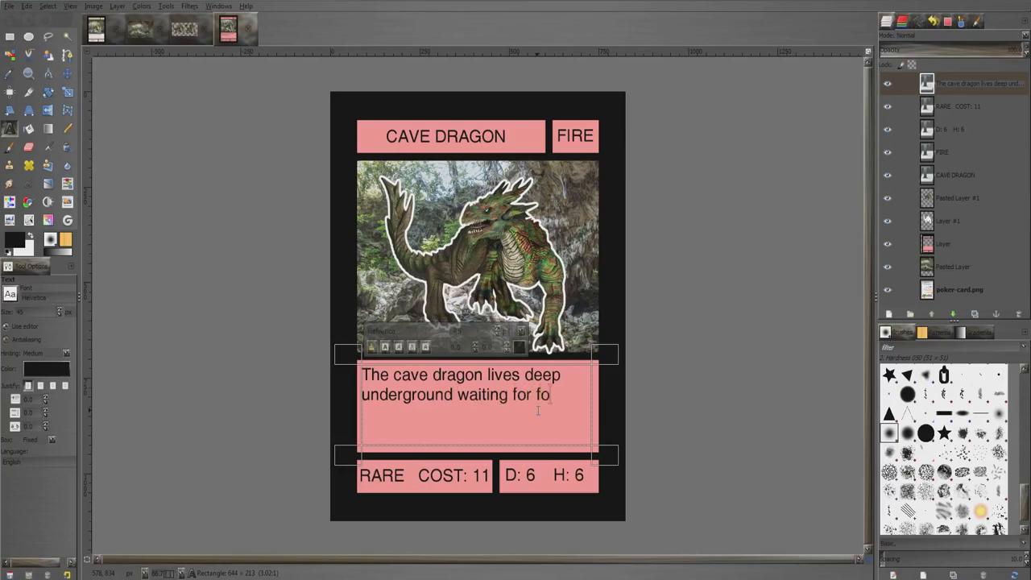
text(olish cave)
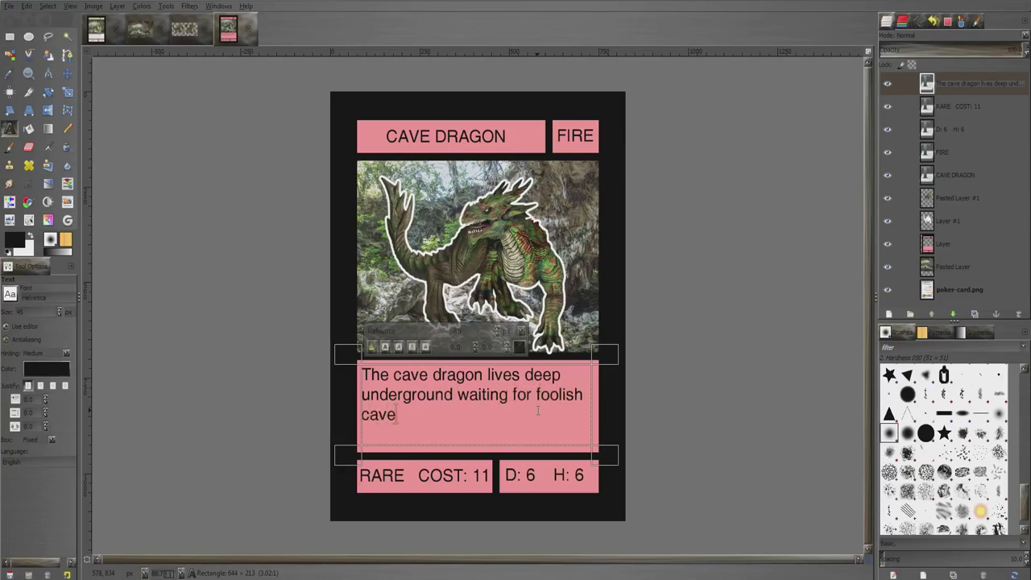
text(dwellers to enter it)
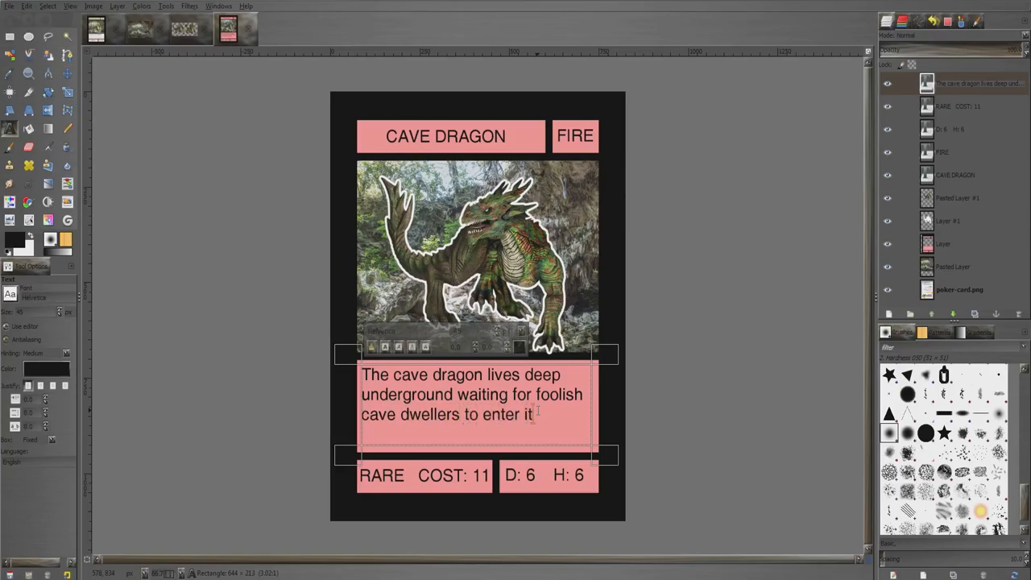
text(domain!)
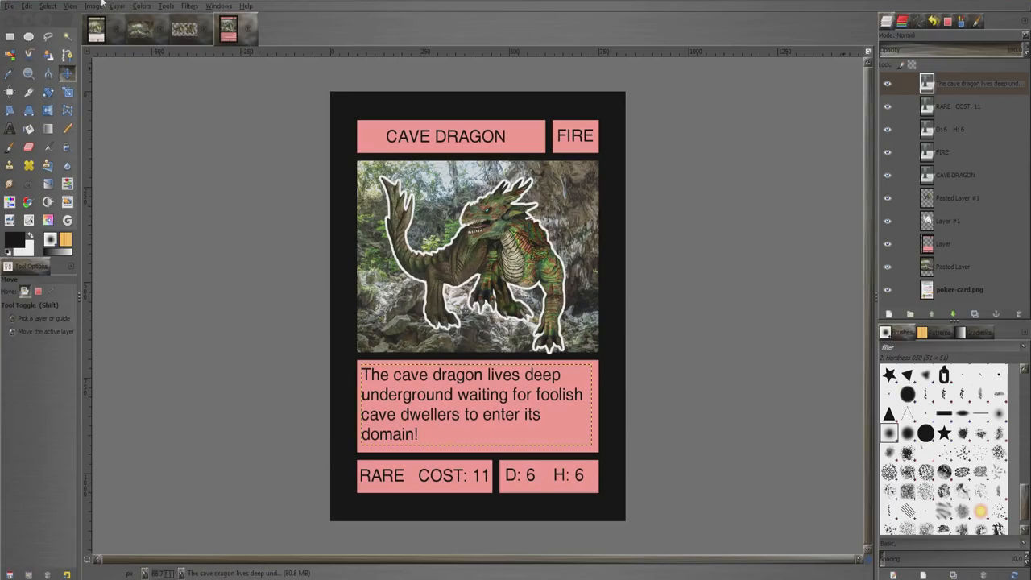
click(49, 7)
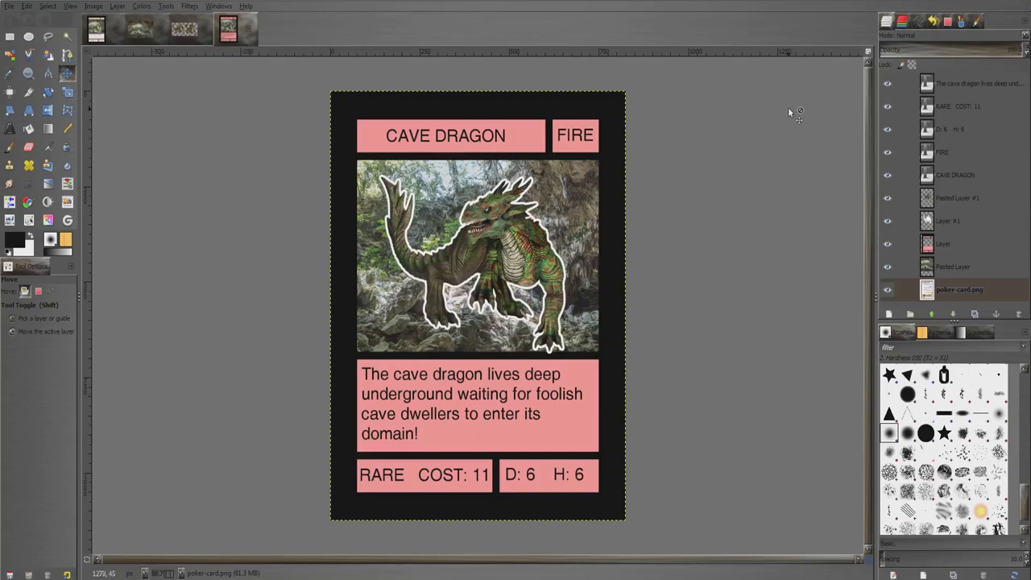
mouse_move(801, 103)
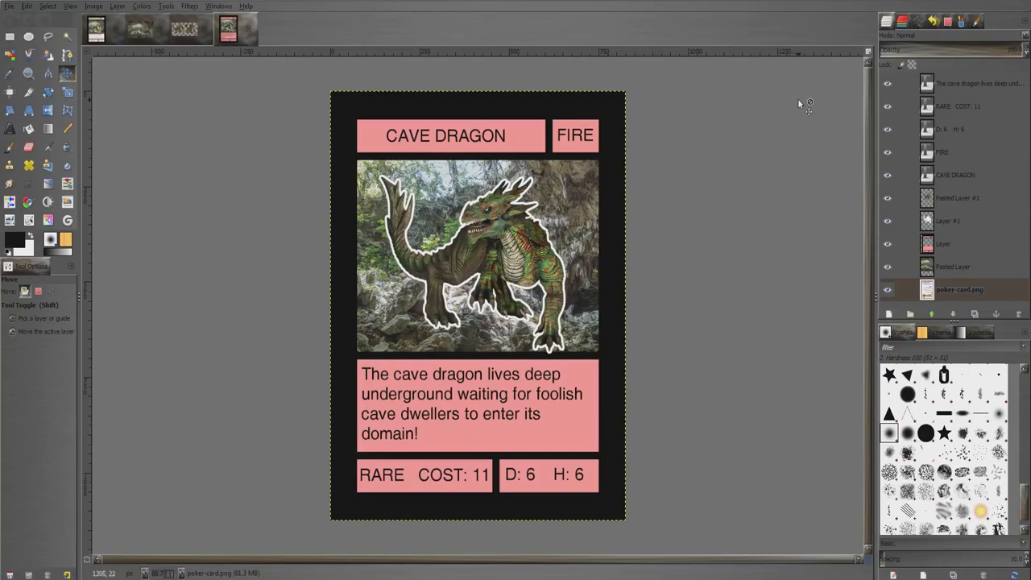
mouse_move(809, 200)
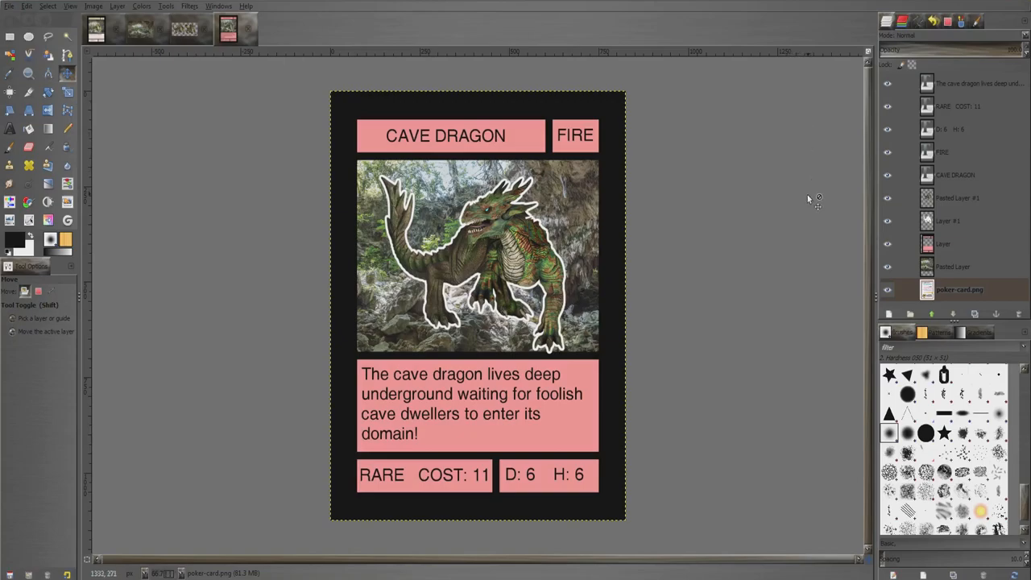